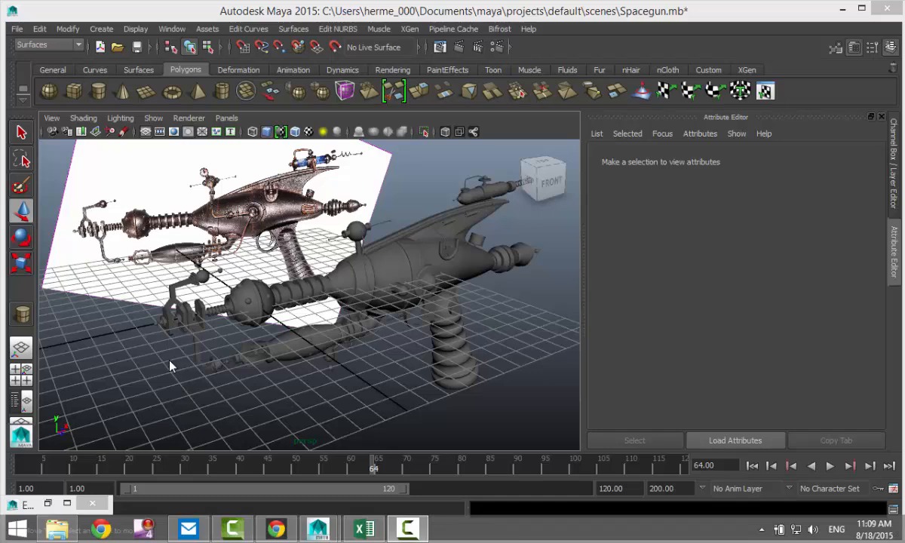
pyautogui.moveTo(235, 359)
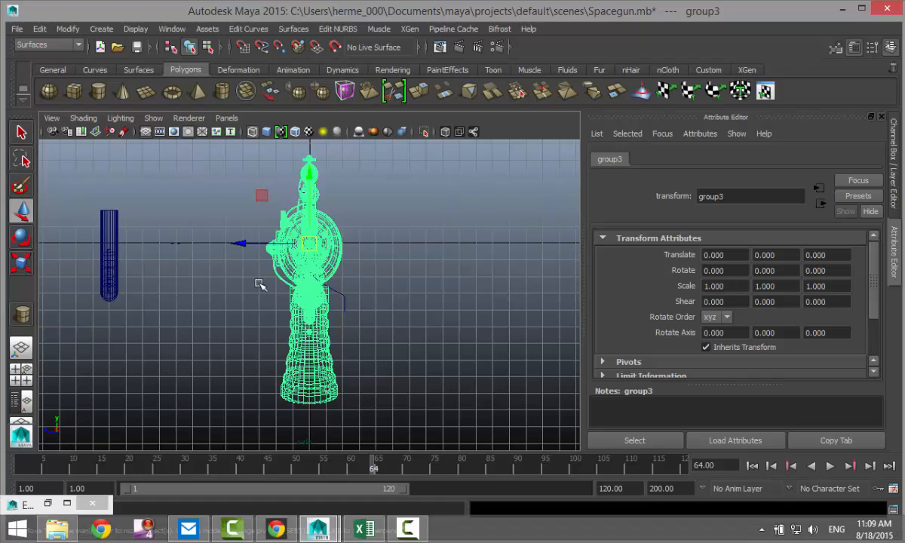
# Drag group3 upward along Y, then deselect and zoom out to see it separated.
pyautogui.moveTo(309, 241); pyautogui.dragTo(309, 181)
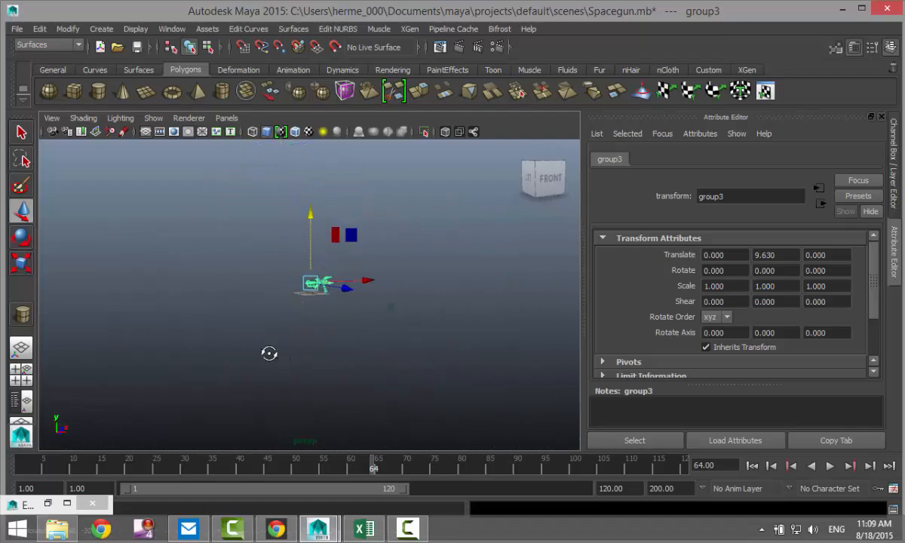
pyautogui.press('space')
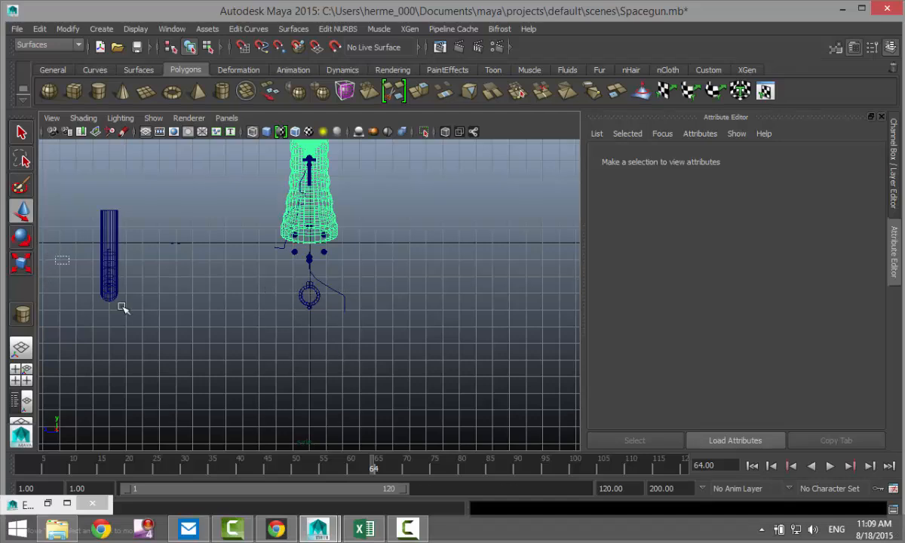
pyautogui.rightClick(113, 259)
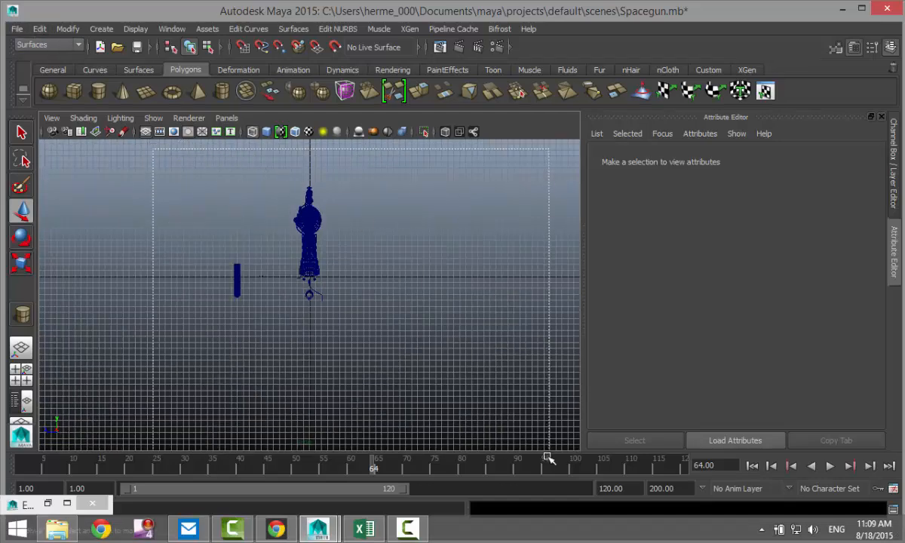
# Select pCylinder32 and freeze its transformations via Modify > Freeze Transformations.
pyautogui.click(39, 27)
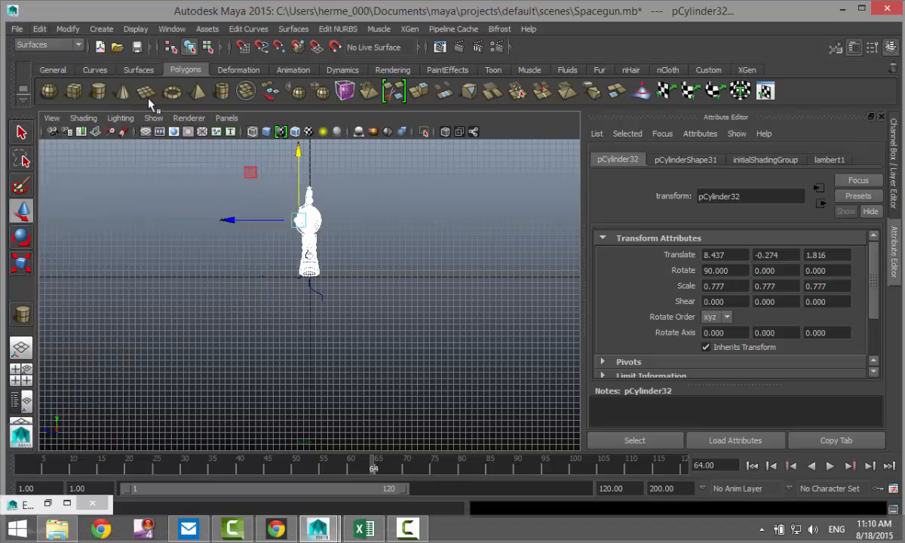
pyautogui.click(67, 29)
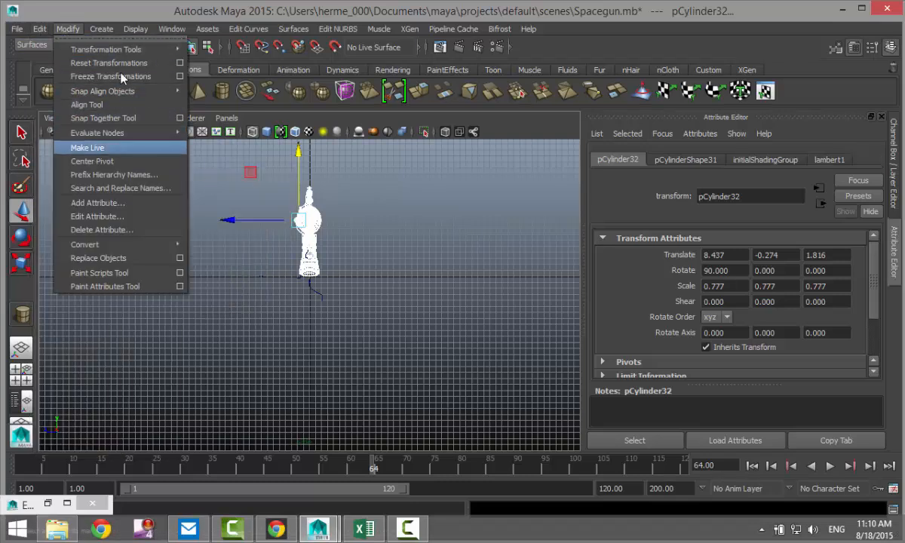
pyautogui.click(113, 76)
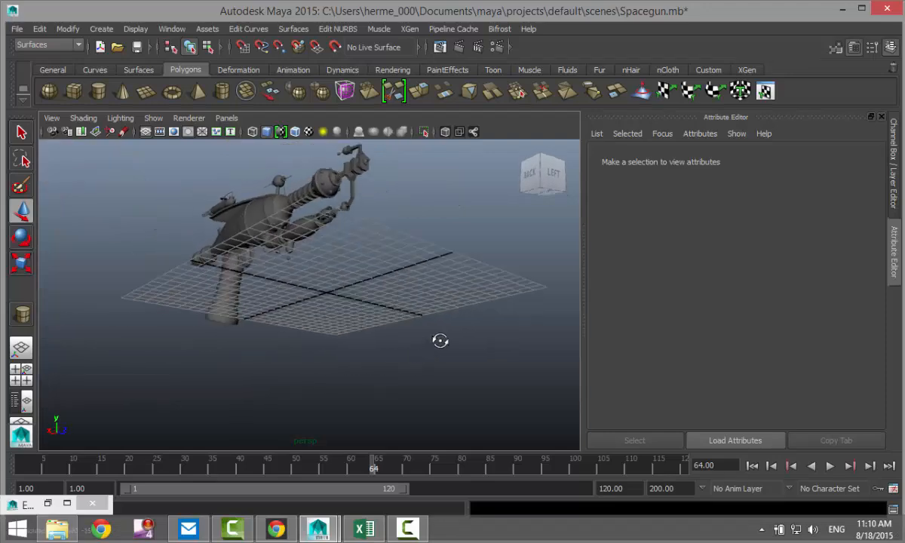
# Orbit around the spacegun from behind and the side, ending on a side-on view of pCylinder32.
pyautogui.moveTo(440, 340); pyautogui.dragTo(440, 377)
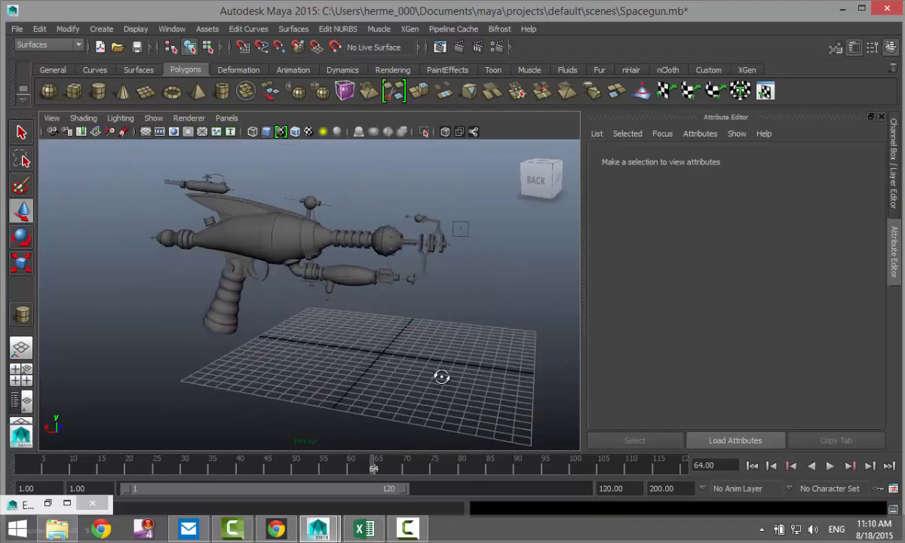
pyautogui.moveTo(440, 377); pyautogui.dragTo(291, 413)
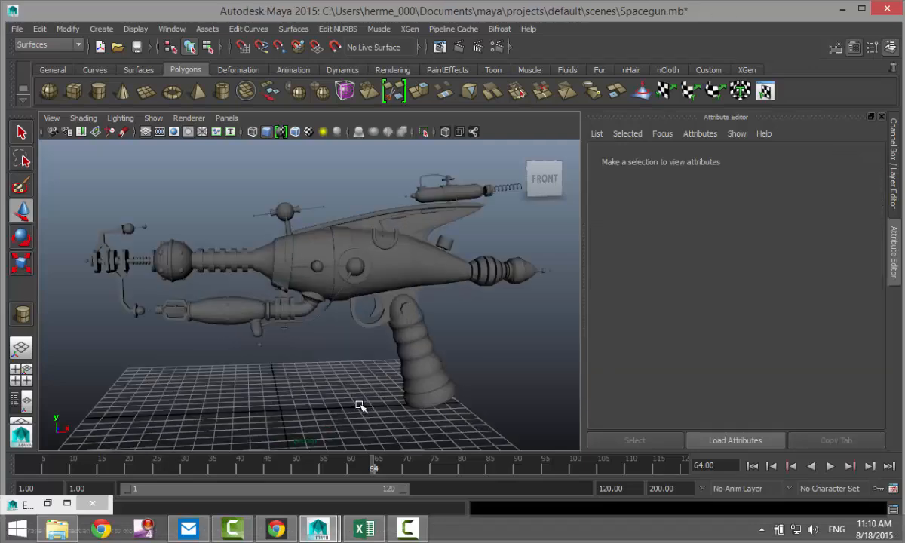
pyautogui.moveTo(362, 406); pyautogui.dragTo(281, 394)
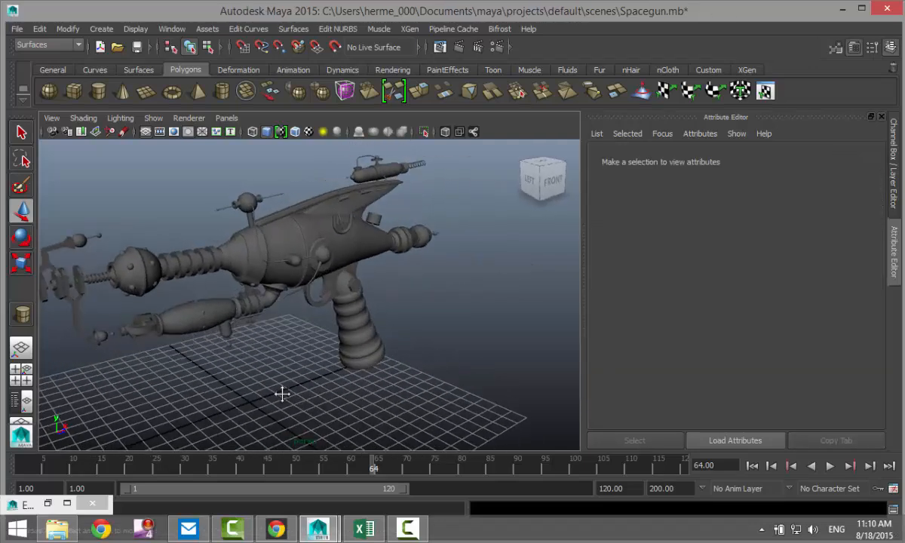
pyautogui.moveTo(284, 394); pyautogui.dragTo(348, 388)
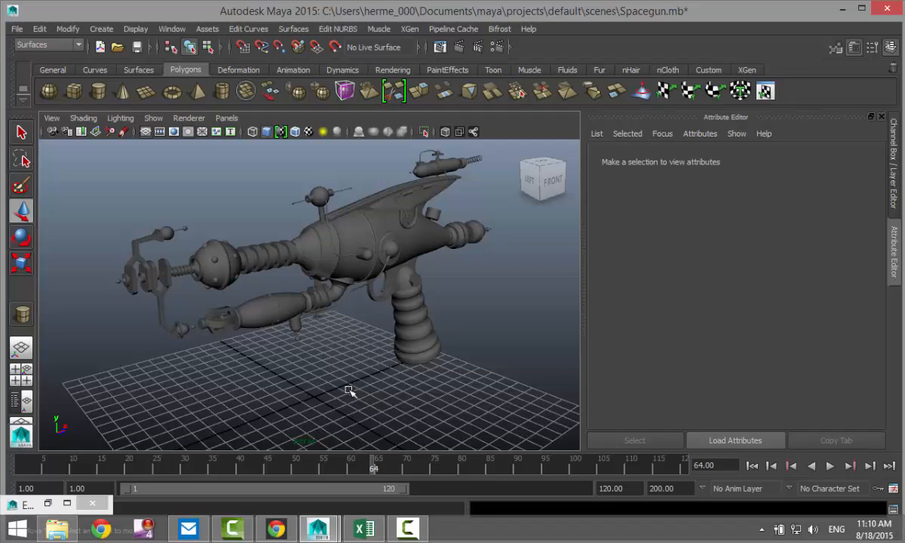
pyautogui.moveTo(348, 390); pyautogui.dragTo(369, 359)
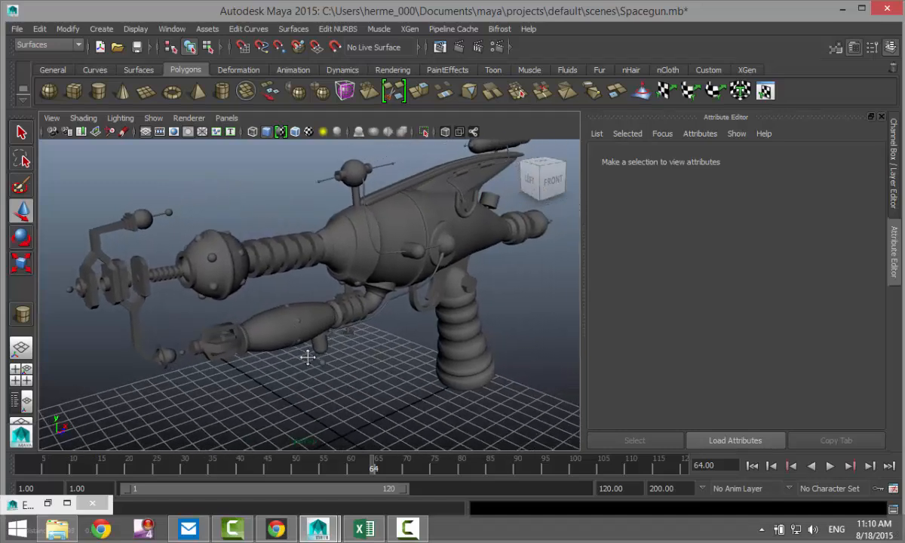
pyautogui.moveTo(307, 354); pyautogui.dragTo(307, 350)
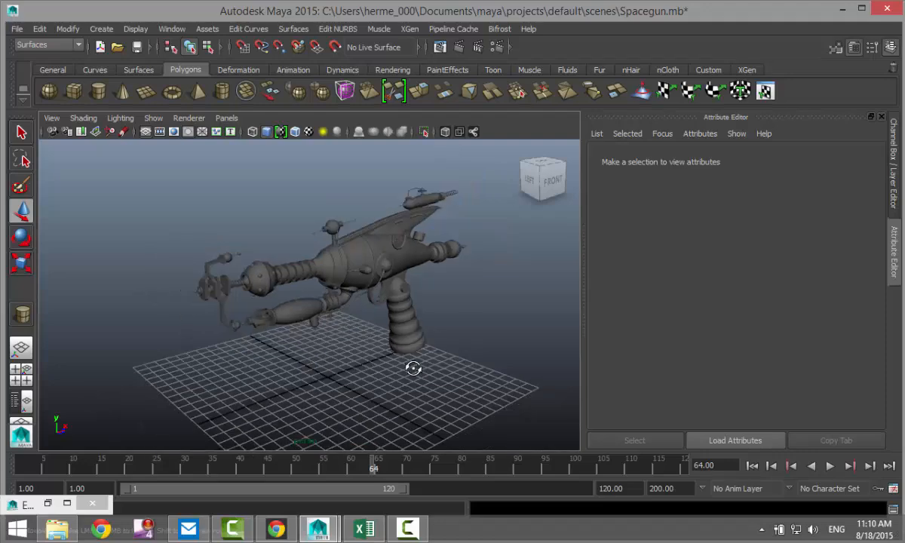
pyautogui.moveTo(413, 368); pyautogui.dragTo(355, 395)
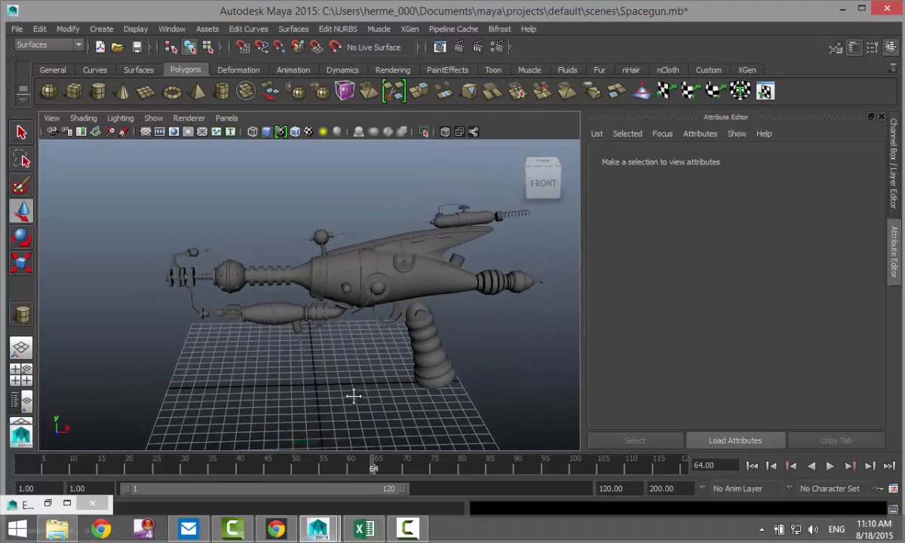
pyautogui.moveTo(354, 395); pyautogui.dragTo(355, 374)
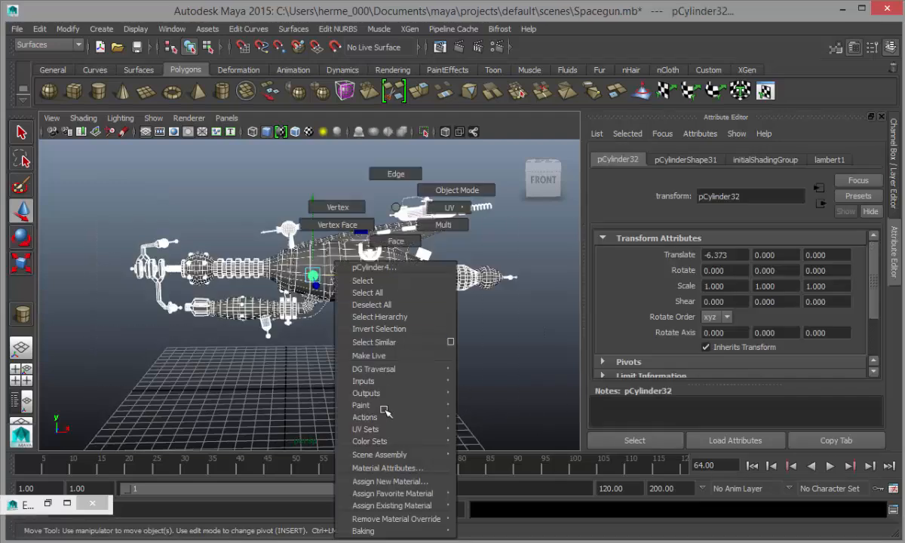
# Assign a new mia_material_x to pCylinder32, then deselect and zoom toward the emitter.
pyautogui.click(389, 481)
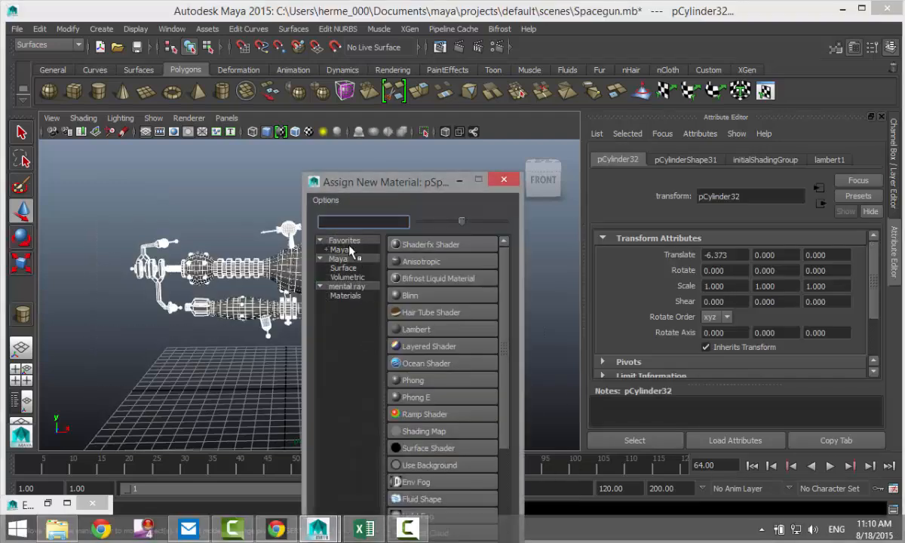
pyautogui.write('mia')
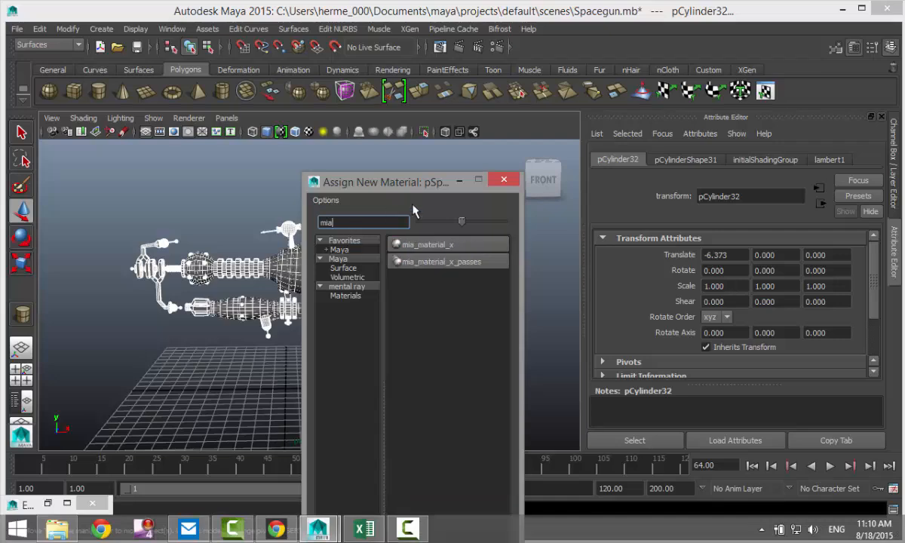
pyautogui.doubleClick(428, 244)
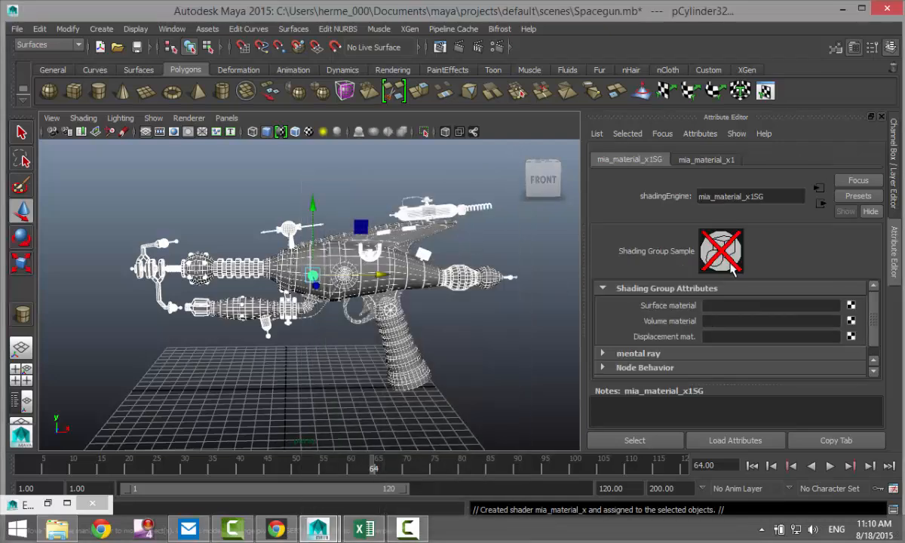
pyautogui.click(705, 160)
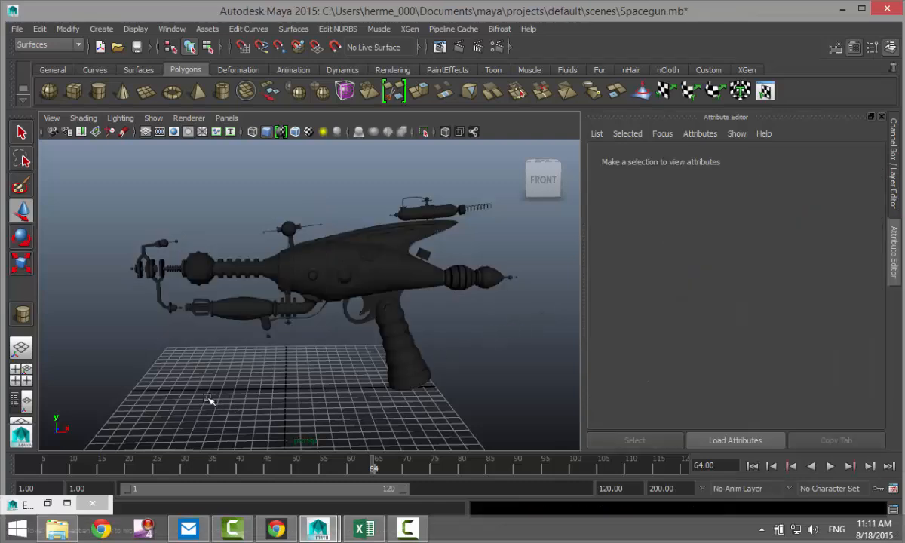
pyautogui.moveTo(210, 400); pyautogui.dragTo(244, 407)
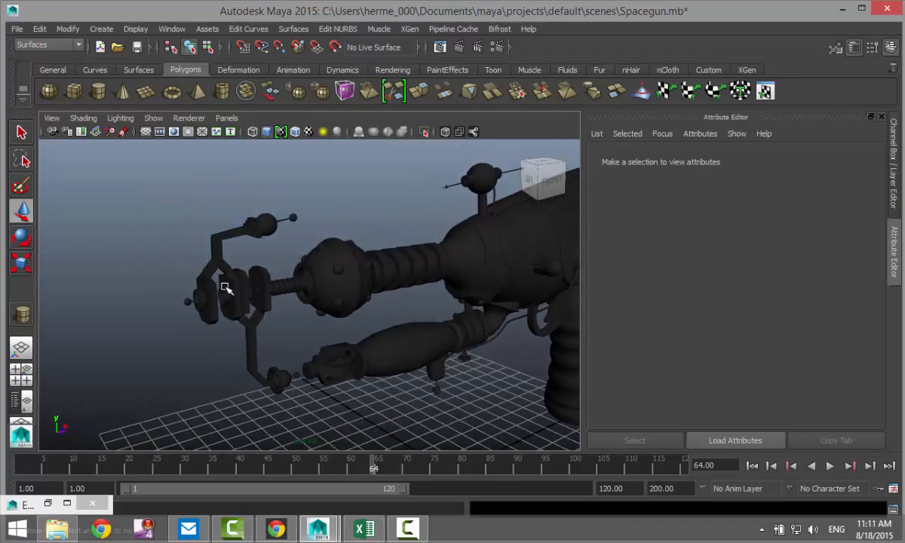
# Assign a new mia_material_x2 to the nurbsToPoly4 wire and replace it with the Copper preset.
pyautogui.click(226, 286)
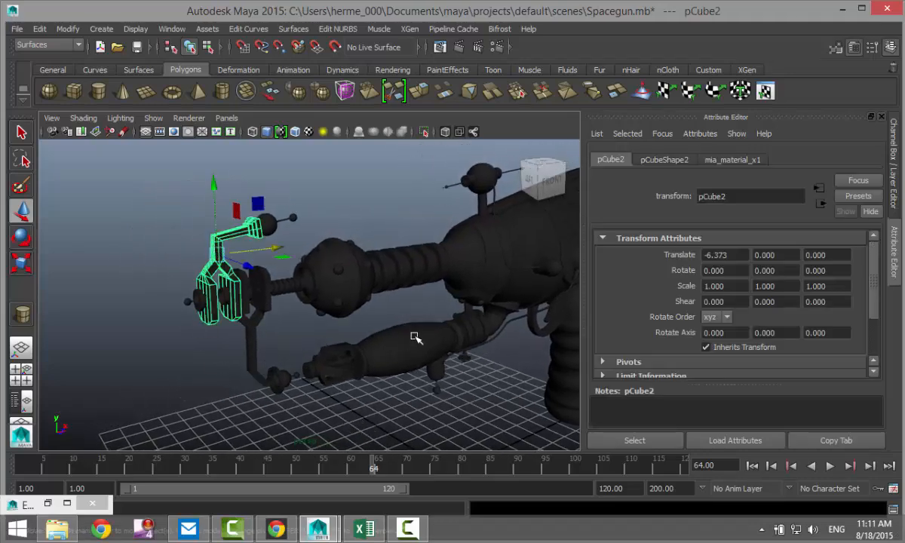
pyautogui.moveTo(415, 338); pyautogui.dragTo(354, 257)
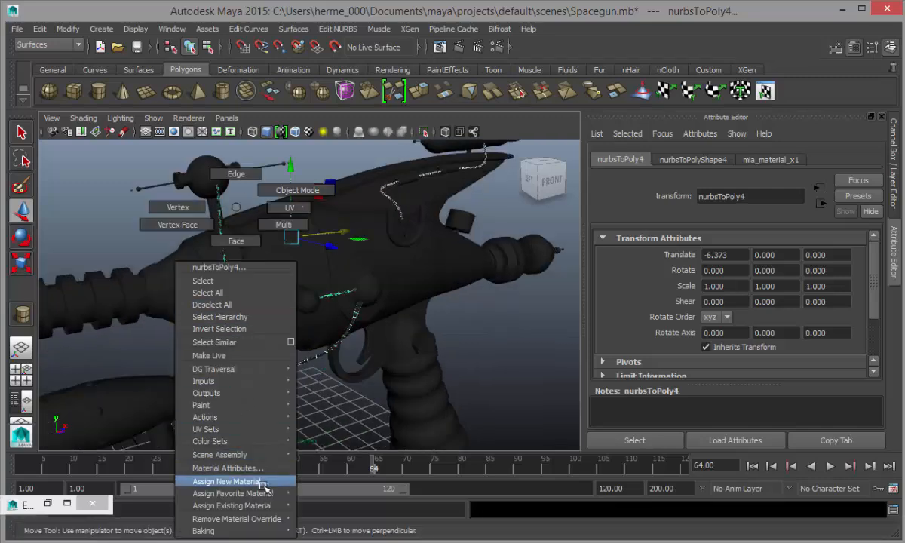
pyautogui.click(226, 481)
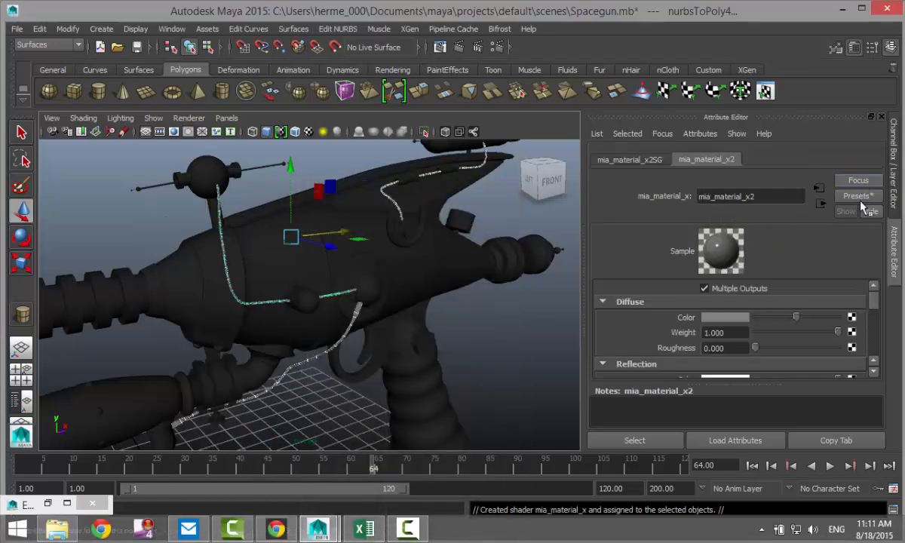
pyautogui.click(858, 196)
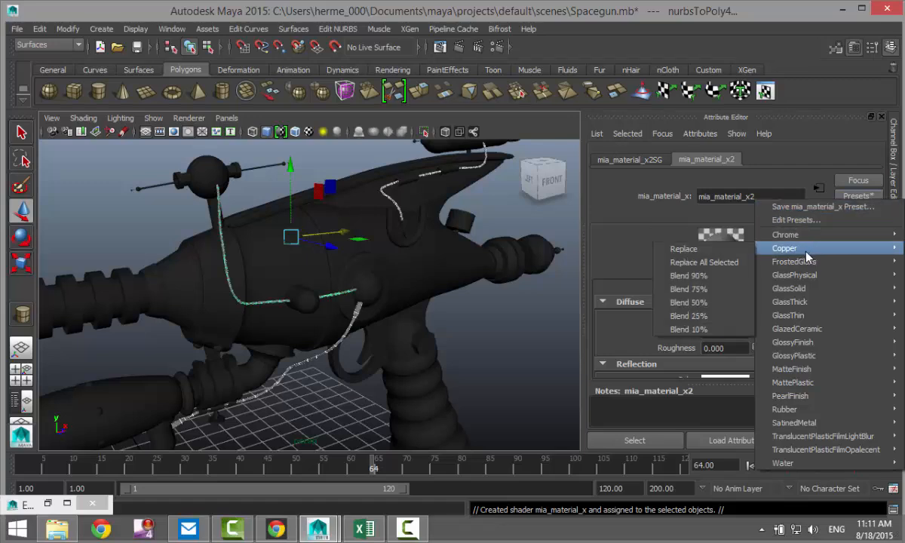
pyautogui.click(784, 247)
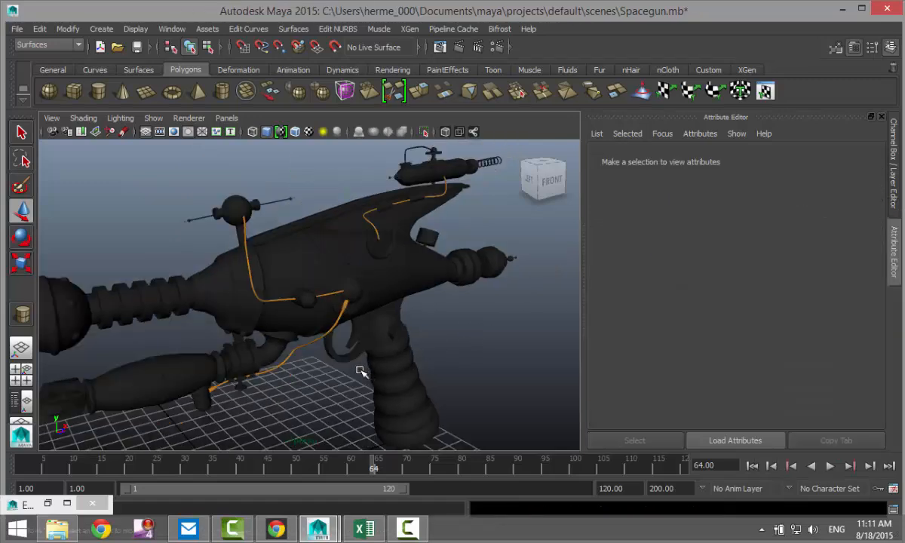
# Assign a new mia_material_x3 to the striped capsule pSphere19 and apply the GlassSolid preset.
pyautogui.moveTo(362, 370); pyautogui.dragTo(422, 343)
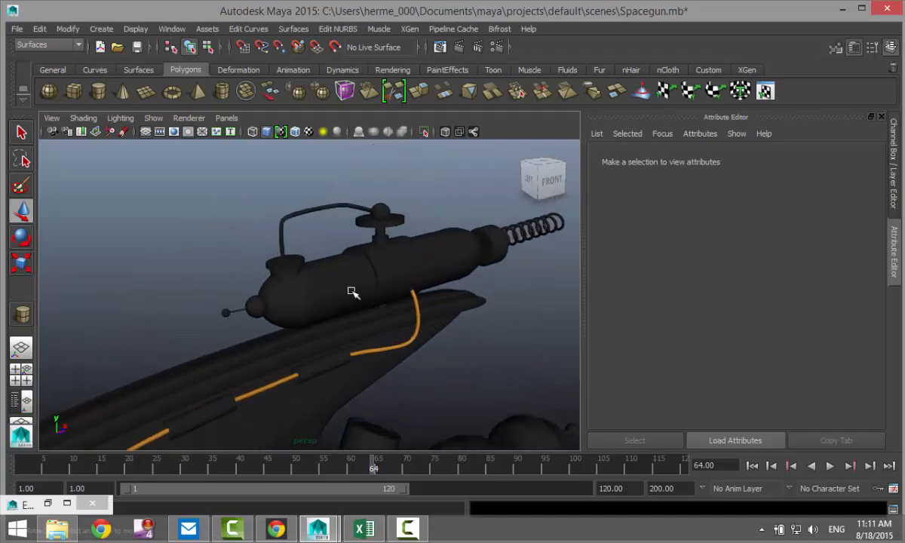
pyautogui.click(355, 293)
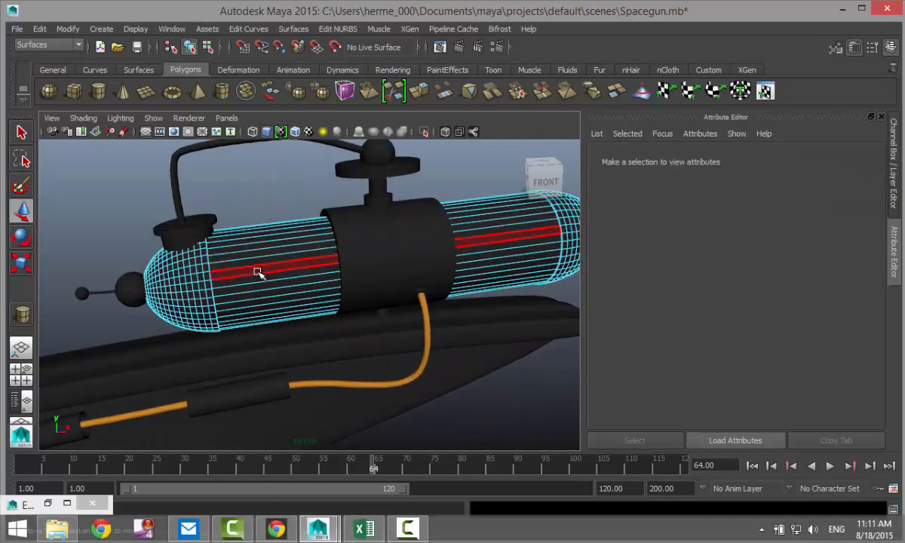
pyautogui.click(259, 273)
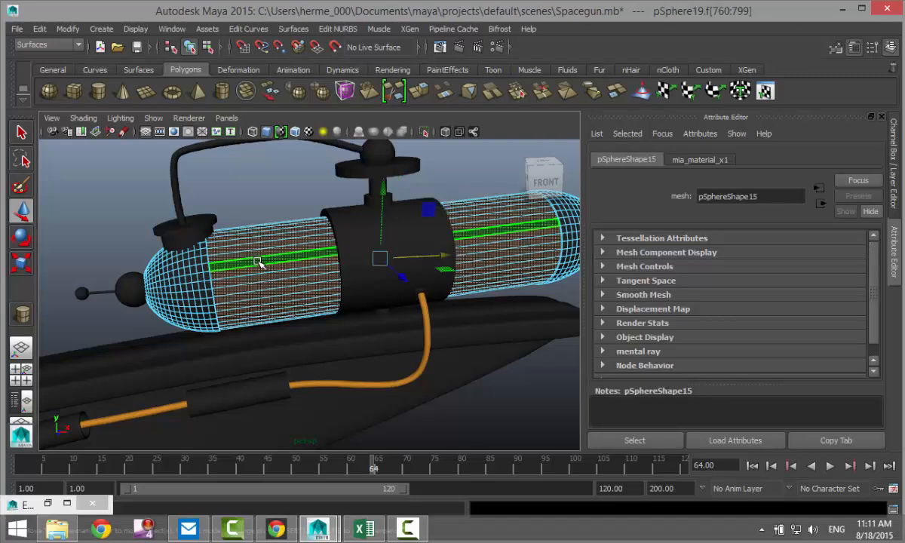
pyautogui.rightClick(259, 263)
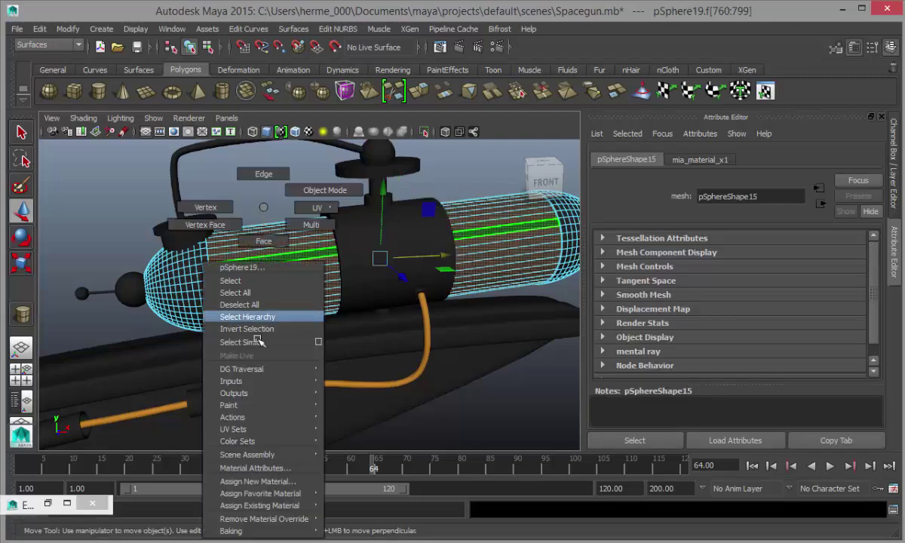
pyautogui.click(256, 479)
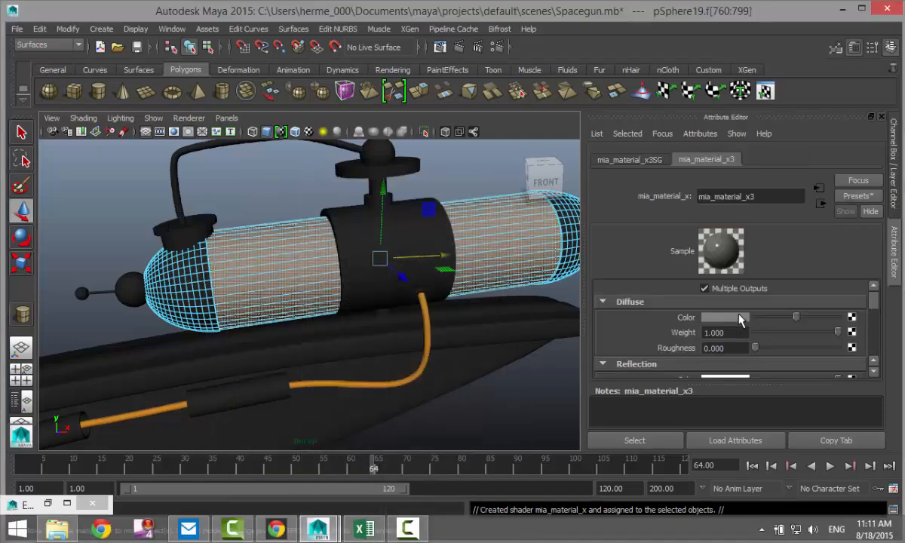
pyautogui.click(858, 196)
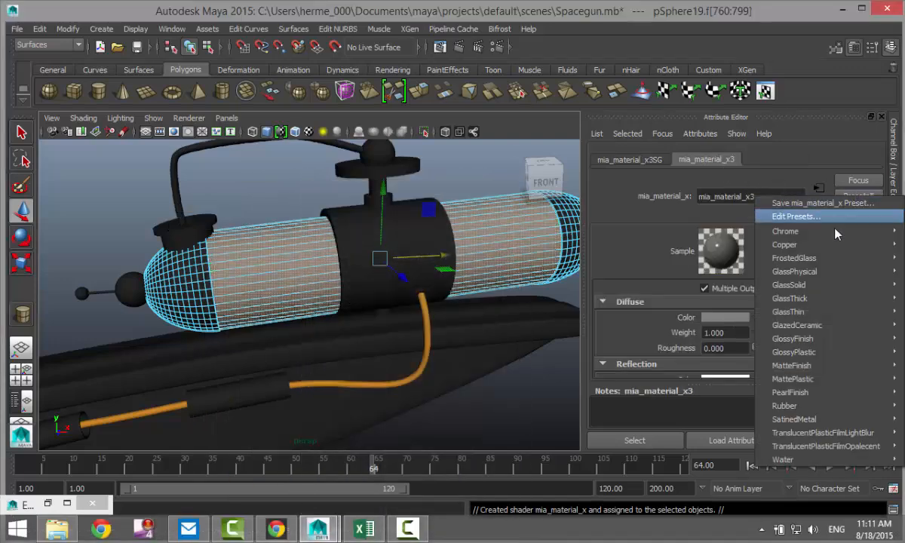
pyautogui.moveTo(811, 365)
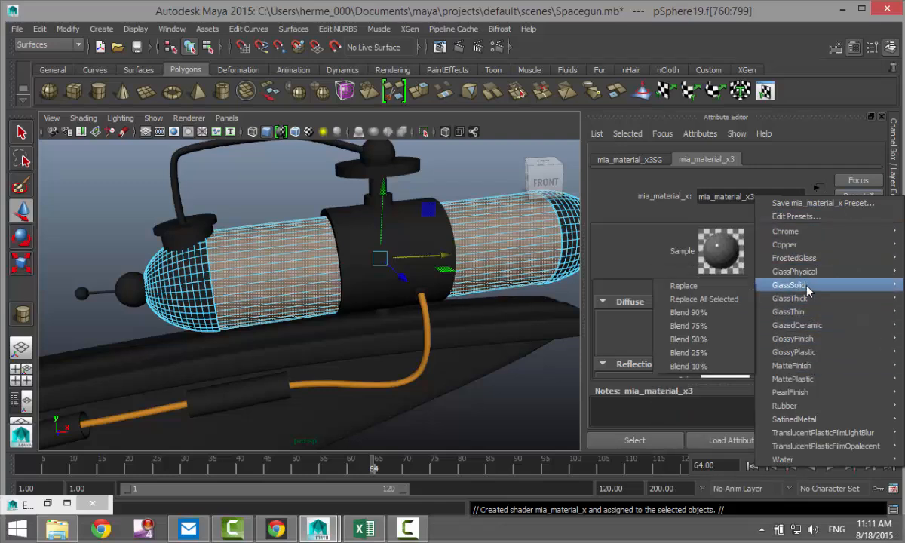
pyautogui.click(796, 284)
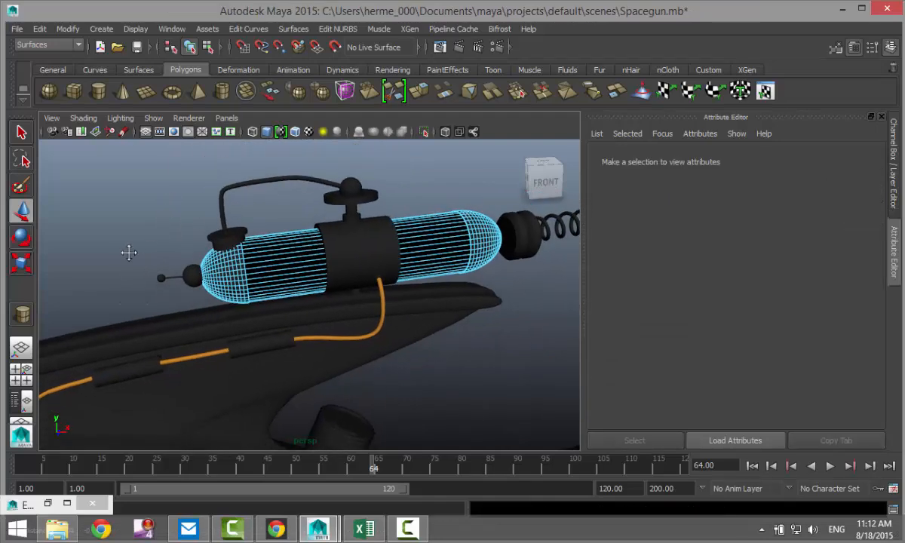
# Select pCylinder21 under the gun and view its material attributes, showing mia_material_x1.
pyautogui.moveTo(128, 253); pyautogui.dragTo(225, 220)
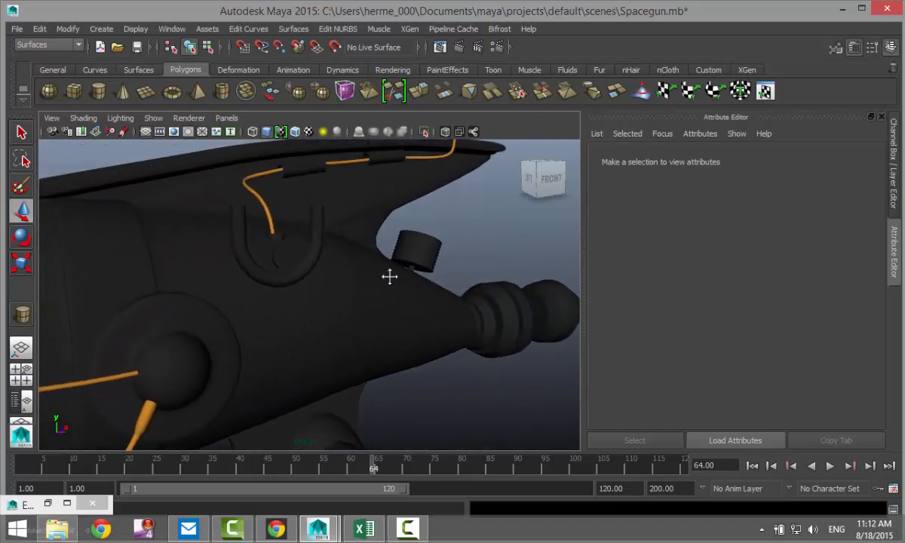
pyautogui.click(274, 241)
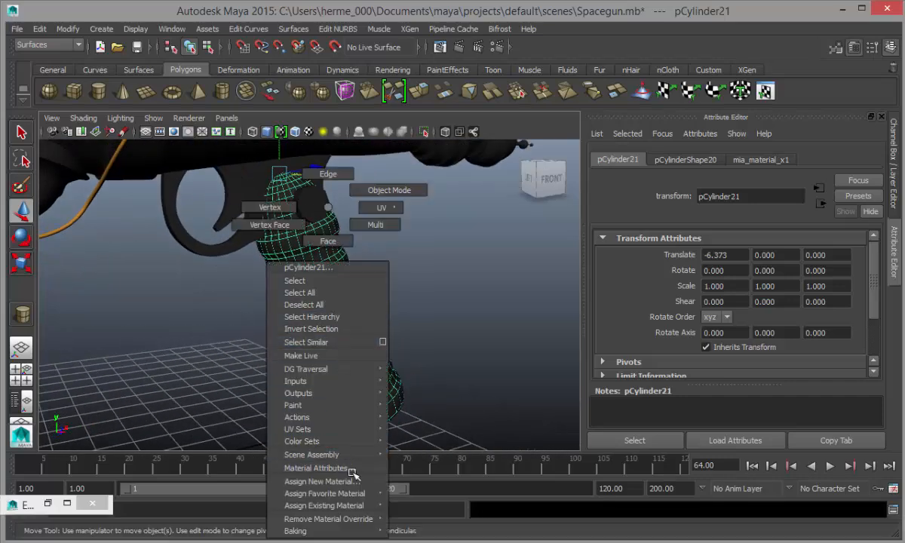
pyautogui.click(316, 467)
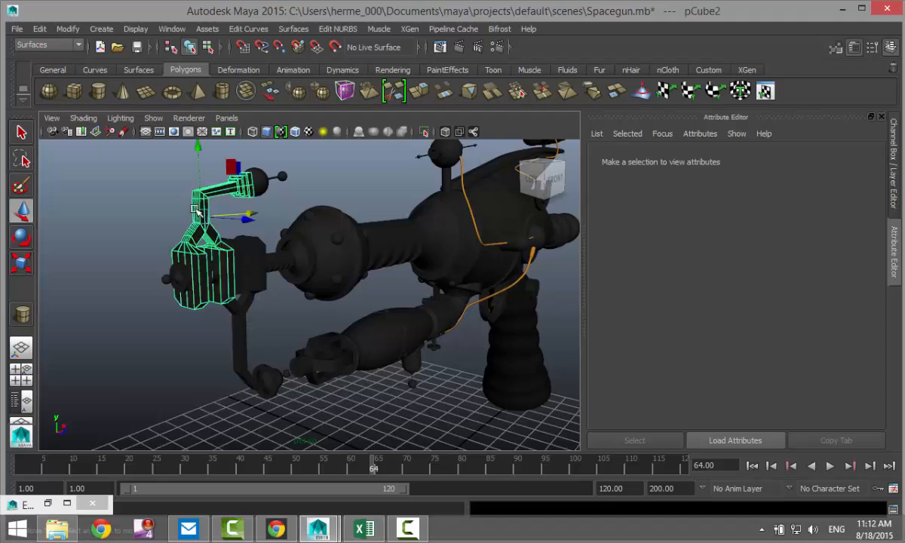
# Assign a new mia_material_x5 with SatinedMetal to the front bracket cubes, then select pSphere6.
pyautogui.click(253, 355)
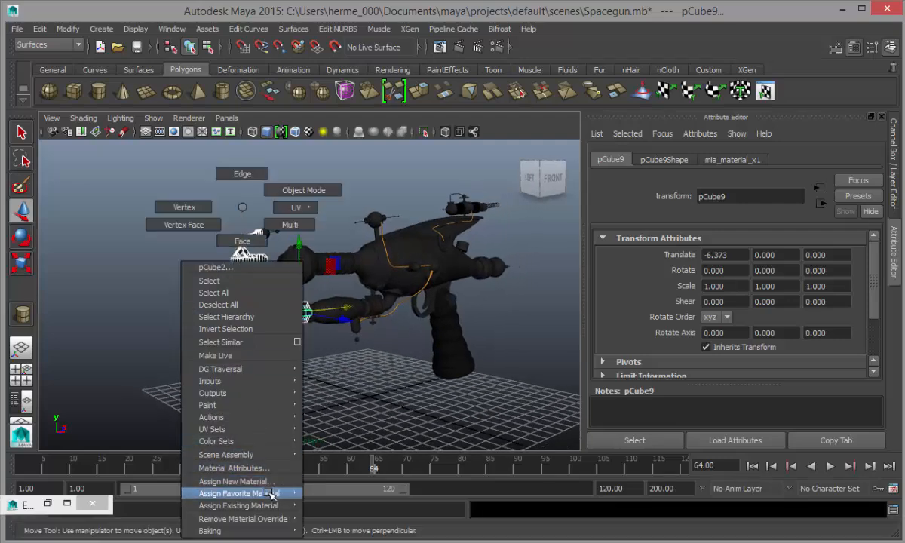
pyautogui.click(235, 479)
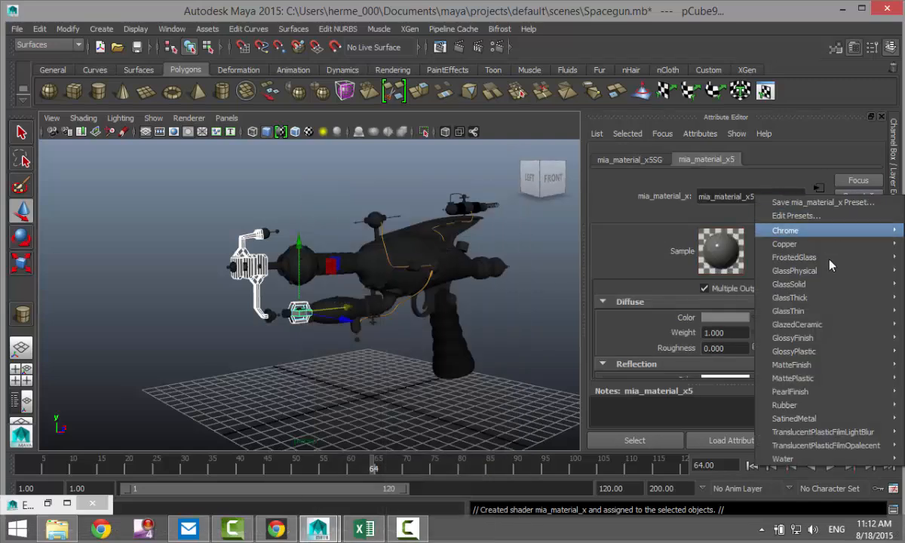
pyautogui.moveTo(805, 399)
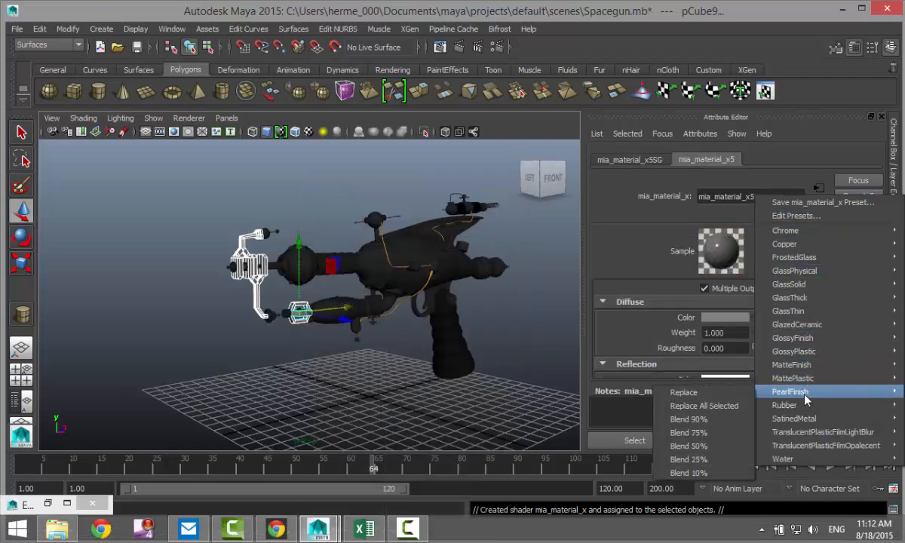
pyautogui.moveTo(796, 419)
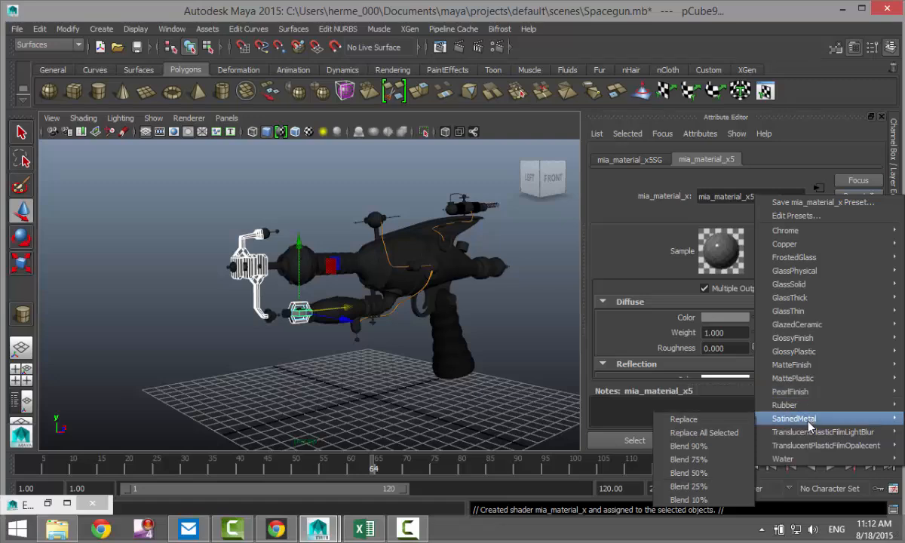
pyautogui.moveTo(694, 458)
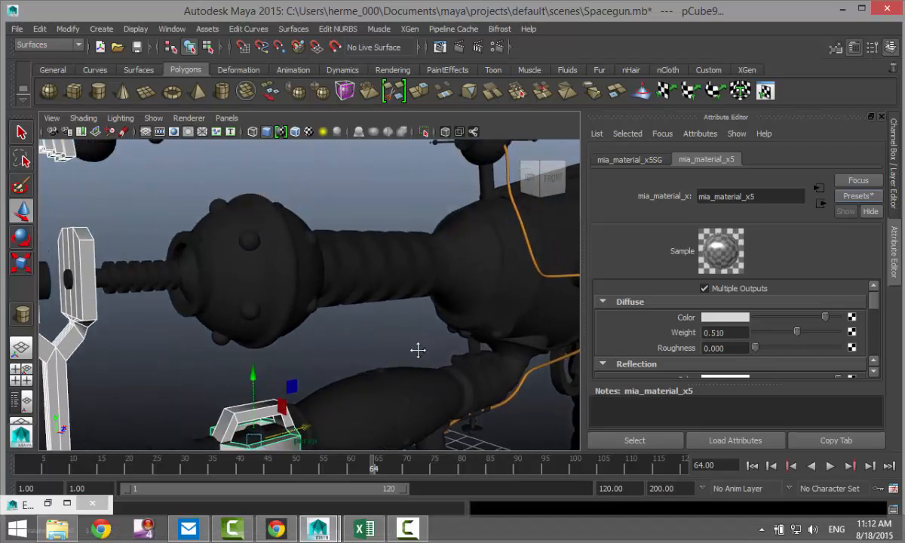
pyautogui.click(249, 243)
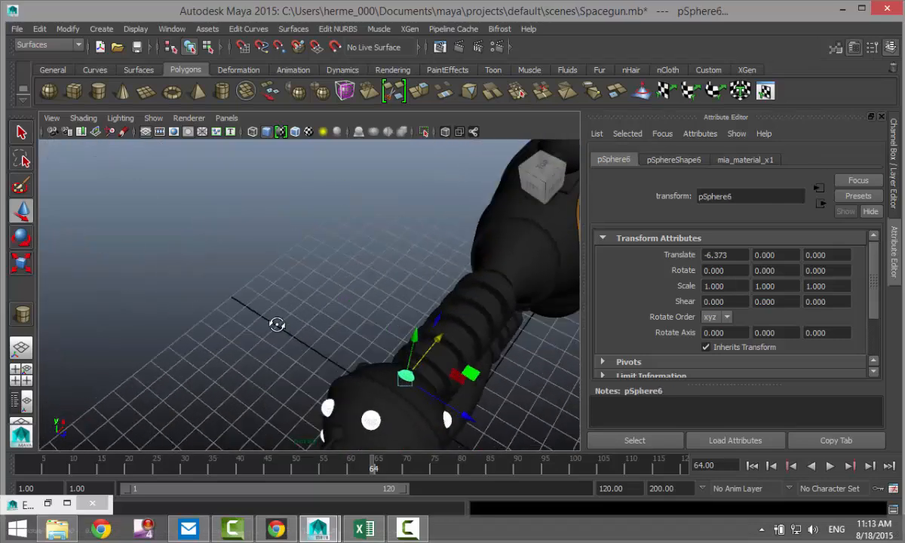
# Assign a new mia_material_x6 to the studded sphere polySurface25 and bring up its presets list.
pyautogui.moveTo(277, 324); pyautogui.dragTo(459, 190)
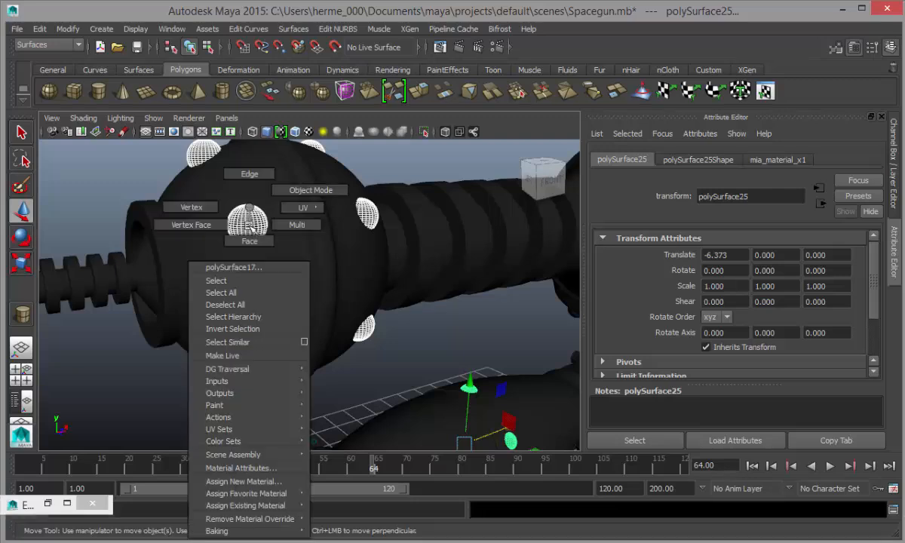
pyautogui.click(242, 479)
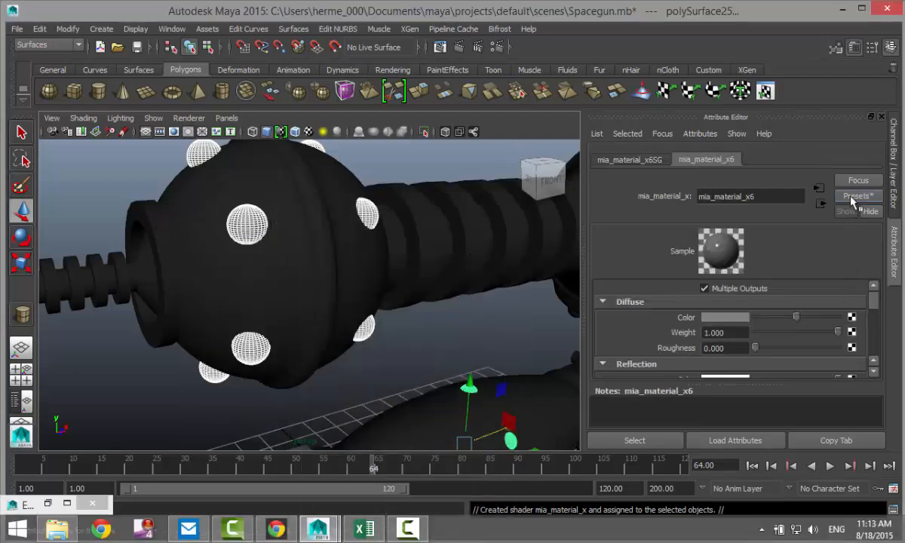
pyautogui.click(858, 196)
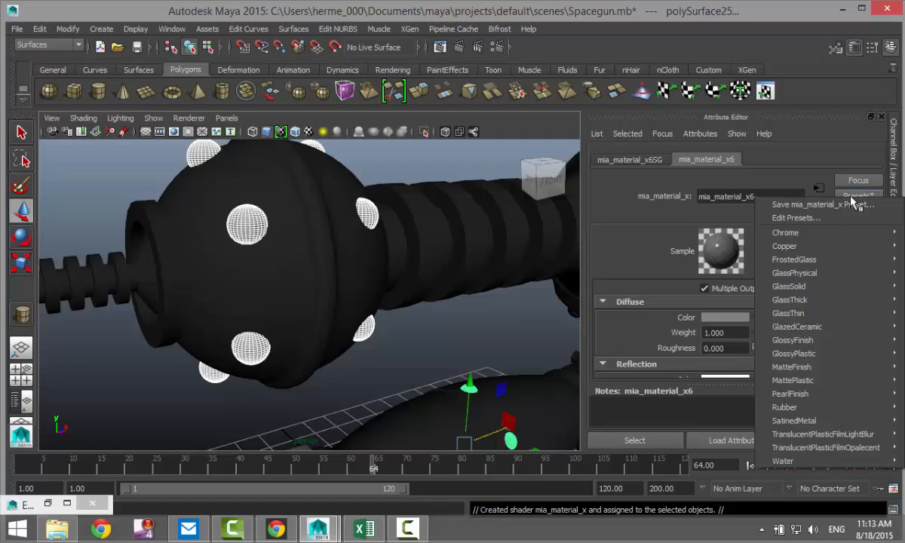
pyautogui.moveTo(796, 326)
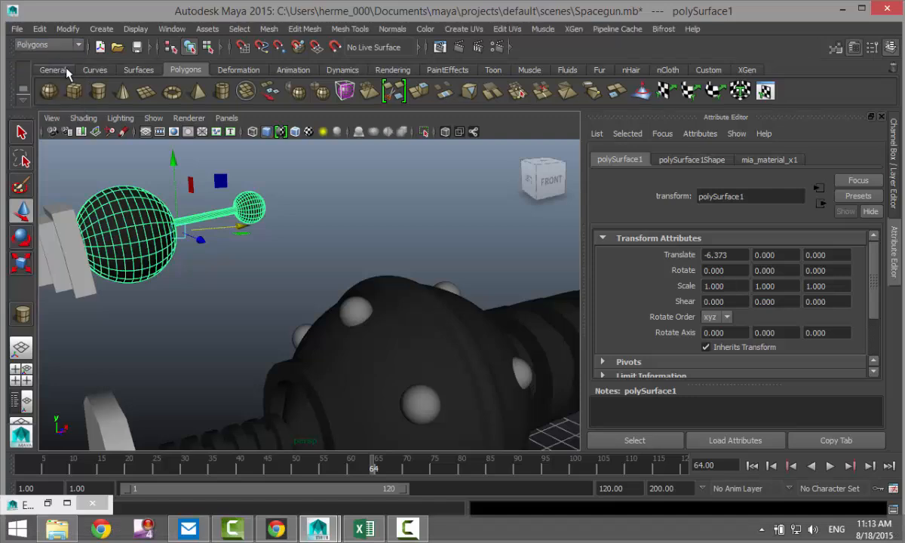
# Separate polySurface1 into pieces and give the knob polySurface27 a new mia_material_x7.
pyautogui.click(264, 29)
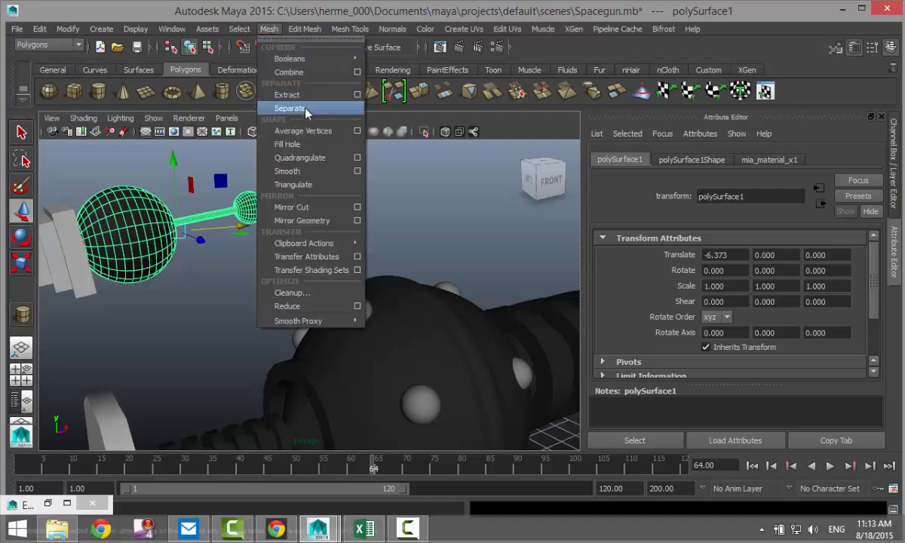
pyautogui.click(301, 109)
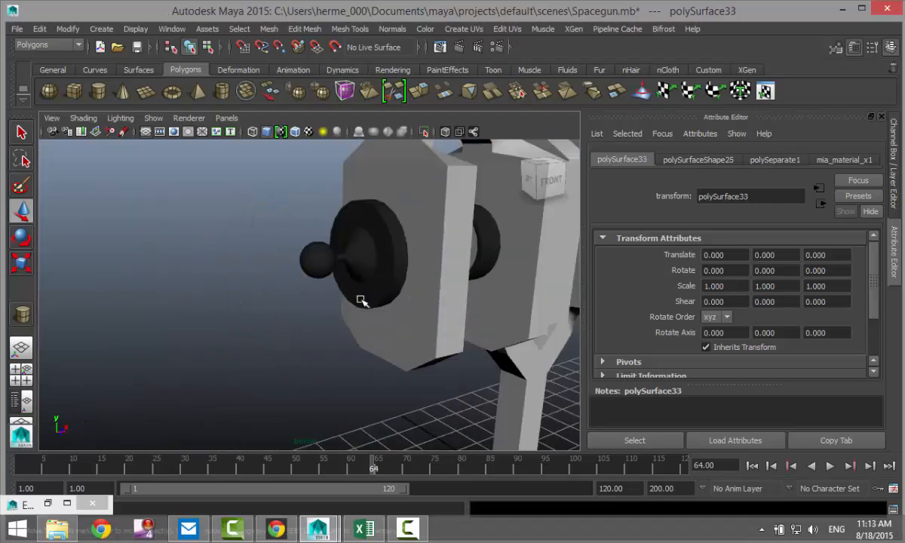
pyautogui.click(313, 260)
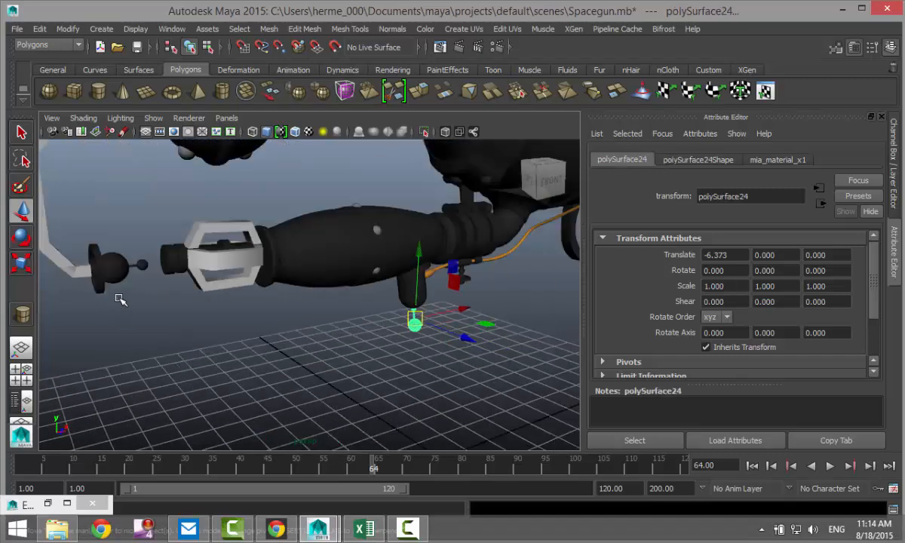
pyautogui.click(138, 265)
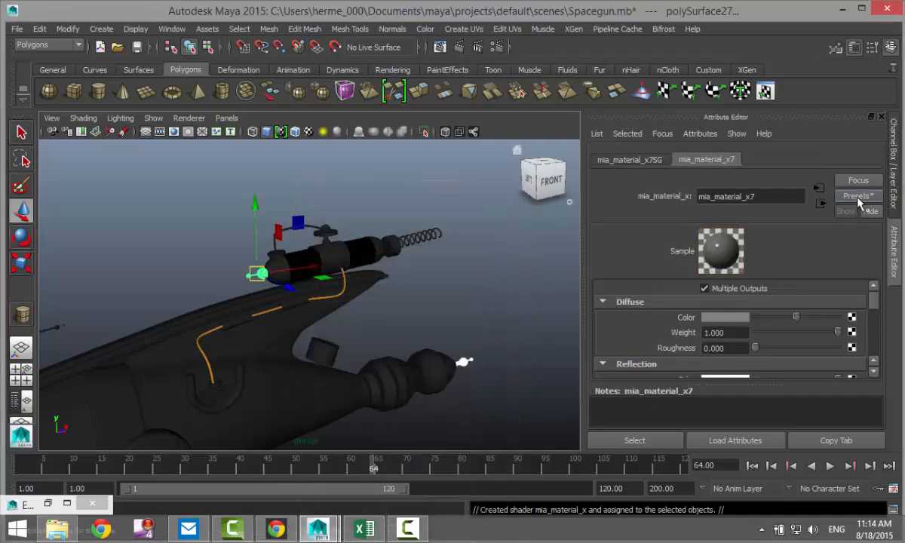
# Assign a new mia_material_x to the coiled spring and bring up its preset list.
pyautogui.click(856, 196)
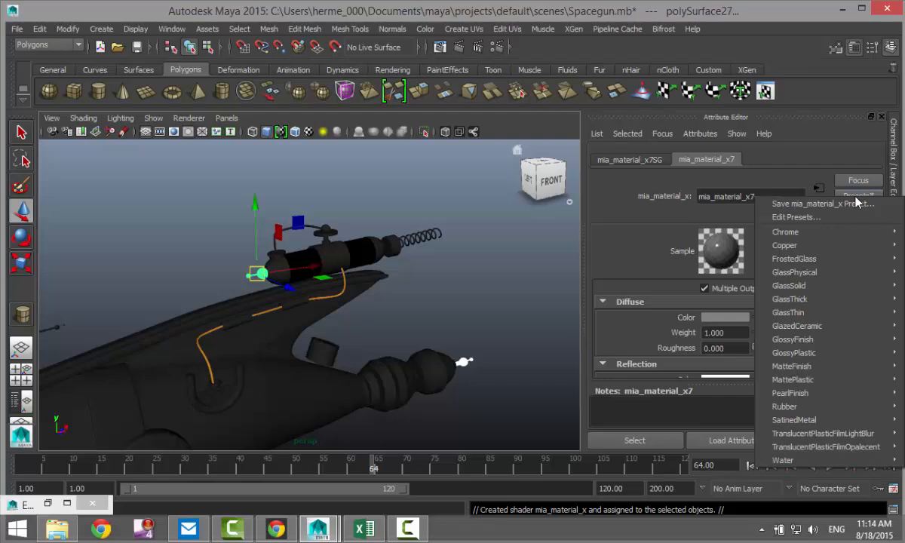
pyautogui.moveTo(790, 392)
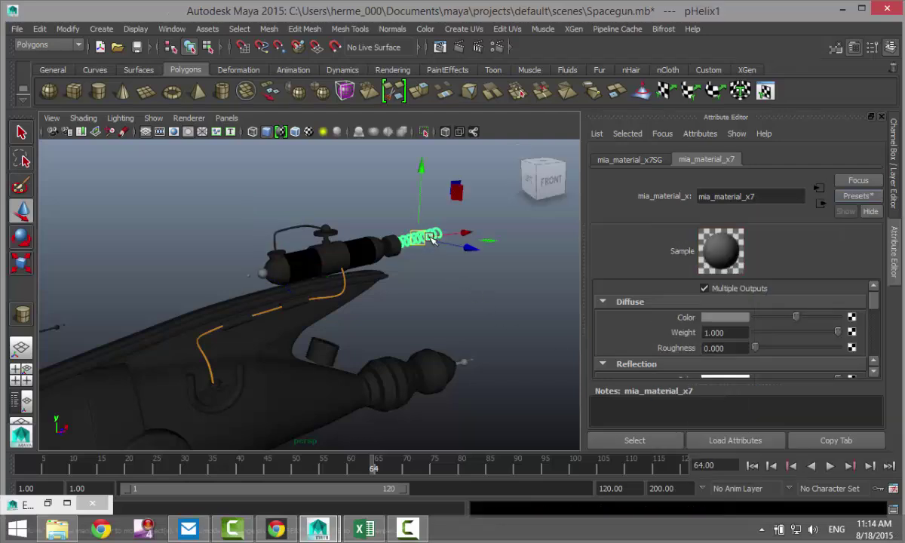
pyautogui.rightClick(423, 238)
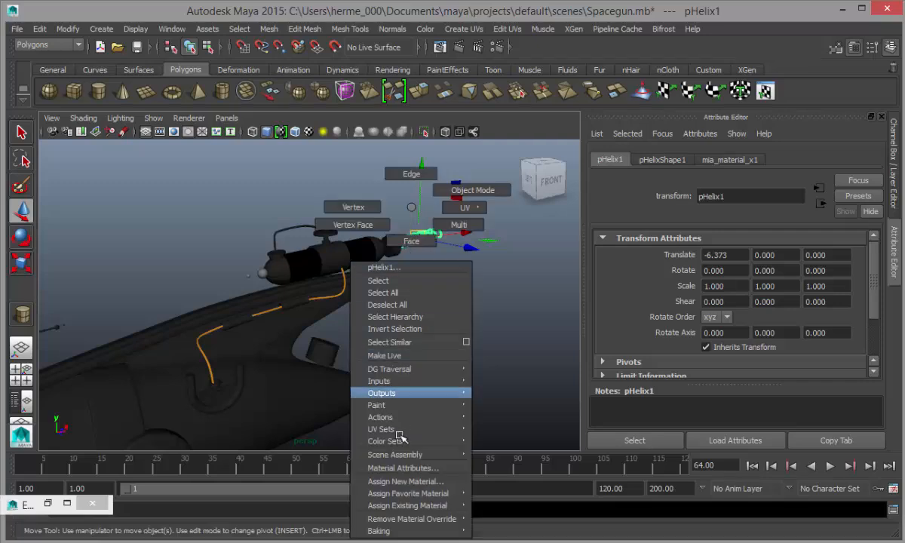
pyautogui.click(404, 480)
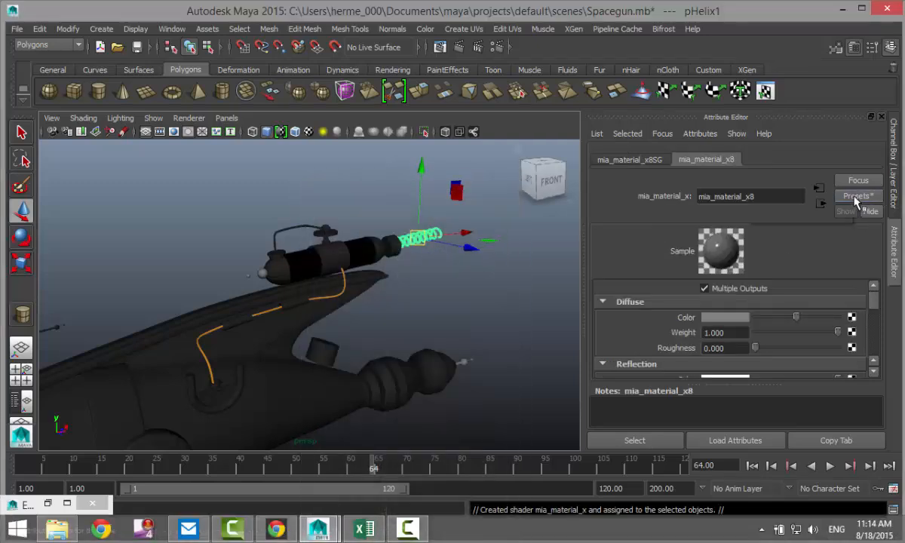
pyautogui.click(856, 196)
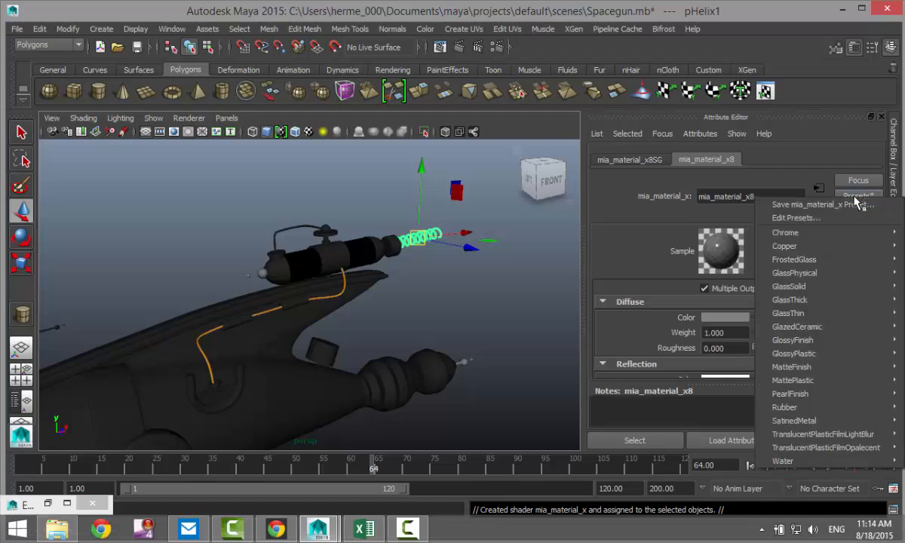
pyautogui.moveTo(784, 244)
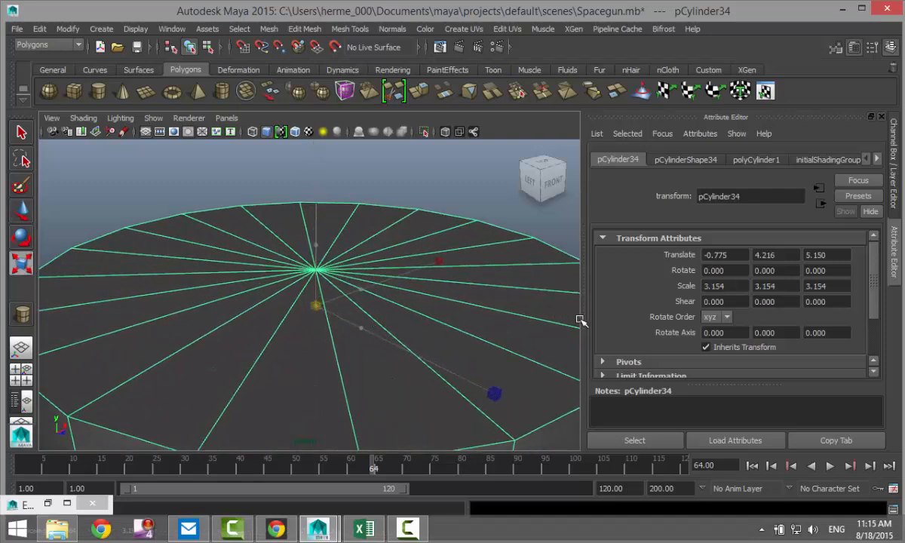
# Give polyCylinder1 40 axis subdivisions, resize it around the gun, and delete its top cap face.
pyautogui.click(756, 160)
pyautogui.write('40')
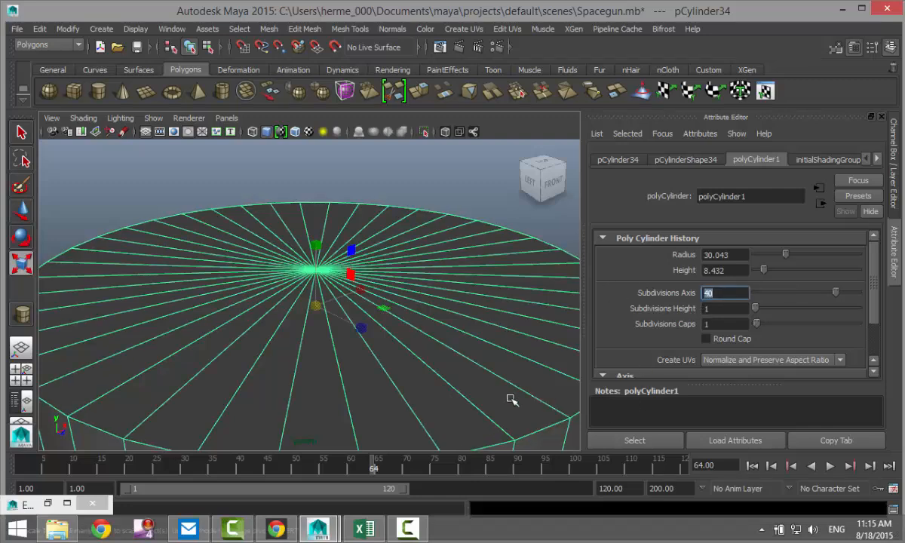
pyautogui.click(511, 401)
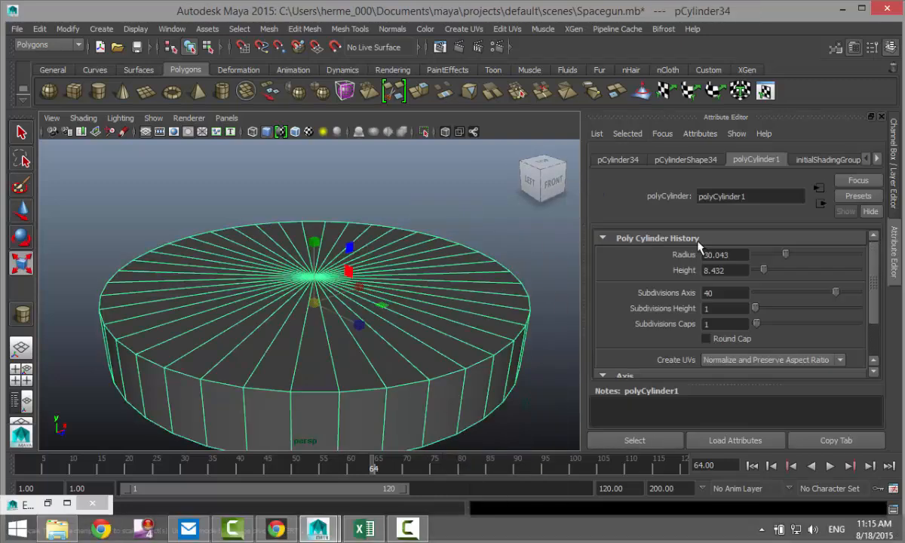
pyautogui.click(618, 160)
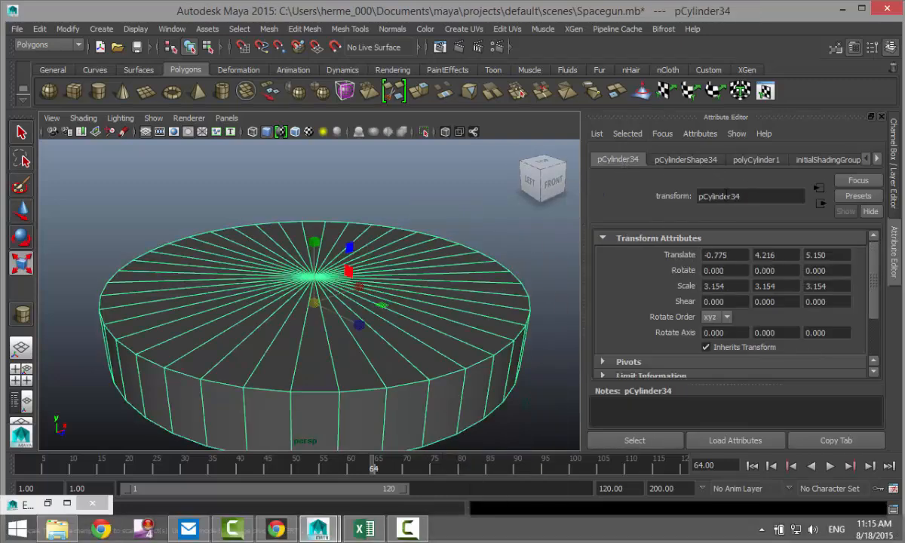
pyautogui.click(755, 160)
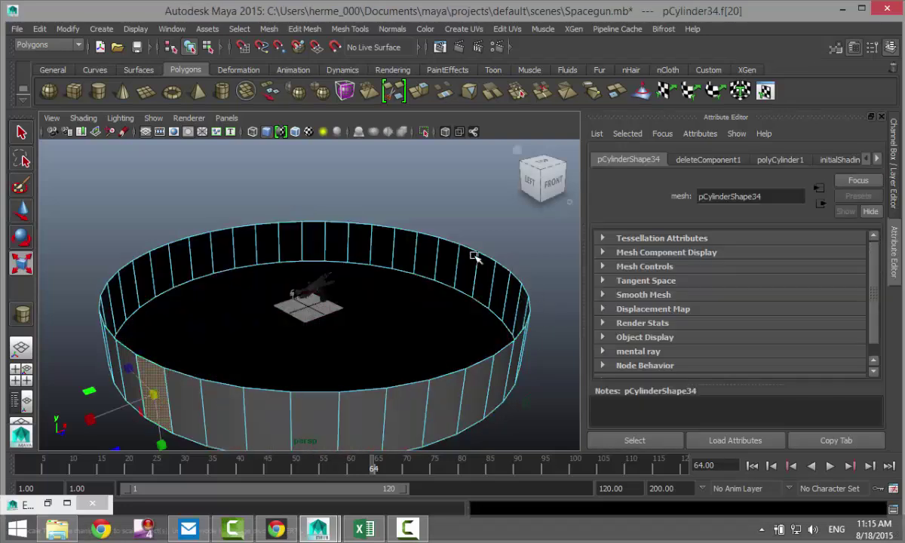
pyautogui.click(461, 254)
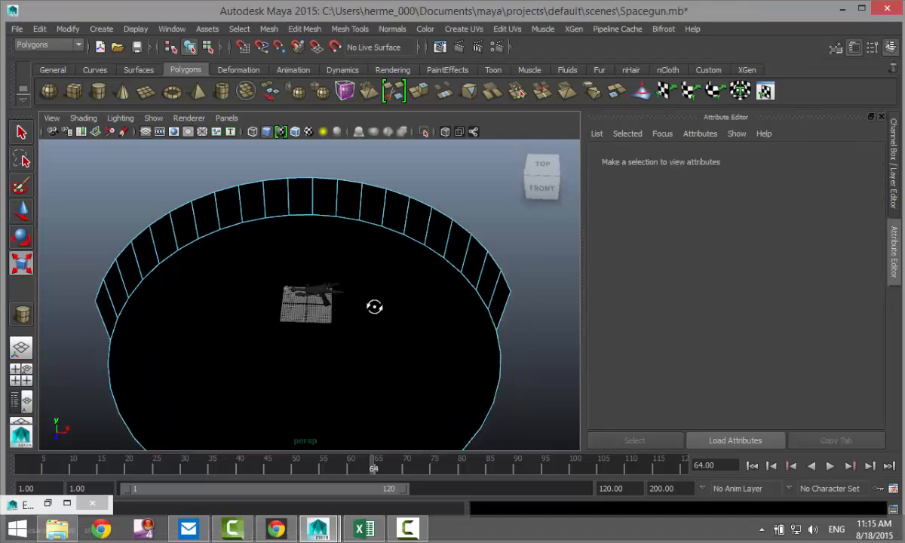
# Delete the front wall faces and bevel the base edge loop with fraction 1 and 11 segments.
pyautogui.rightClick(374, 306)
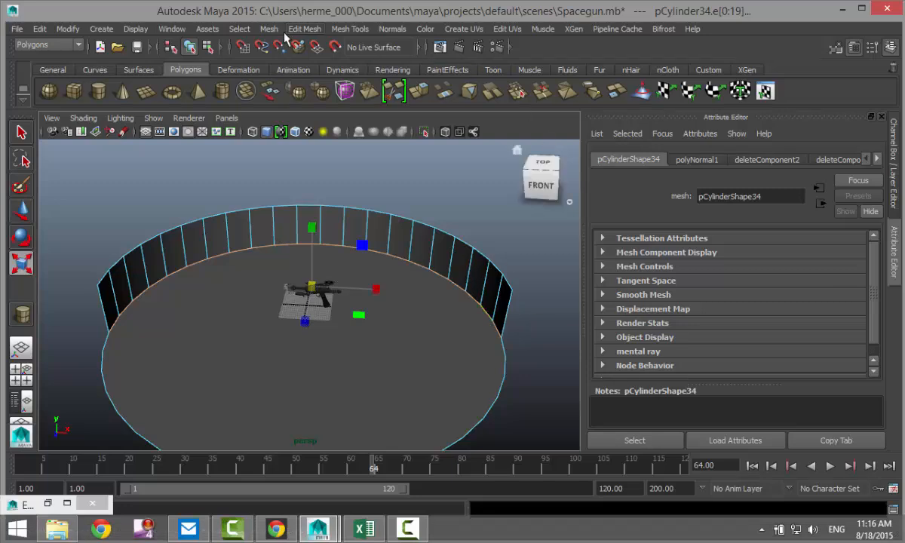
pyautogui.click(307, 29)
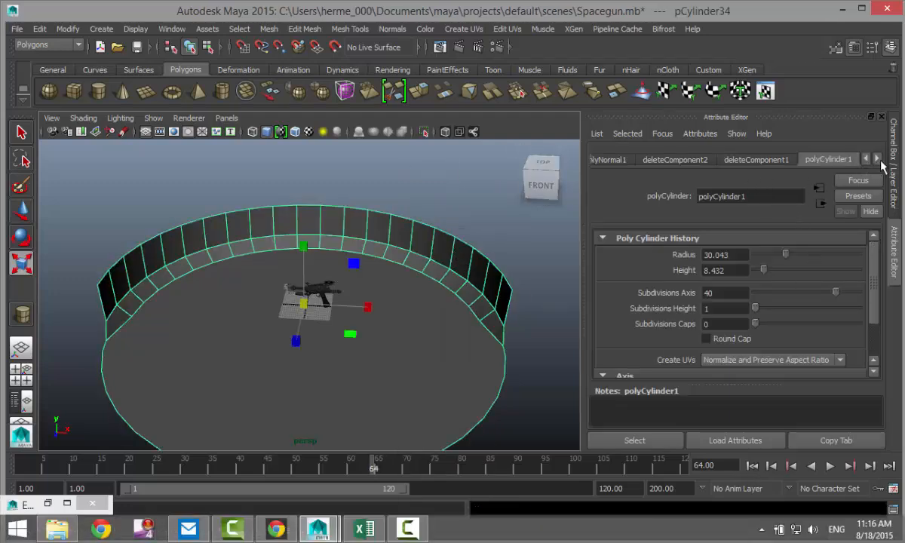
pyautogui.click(889, 160)
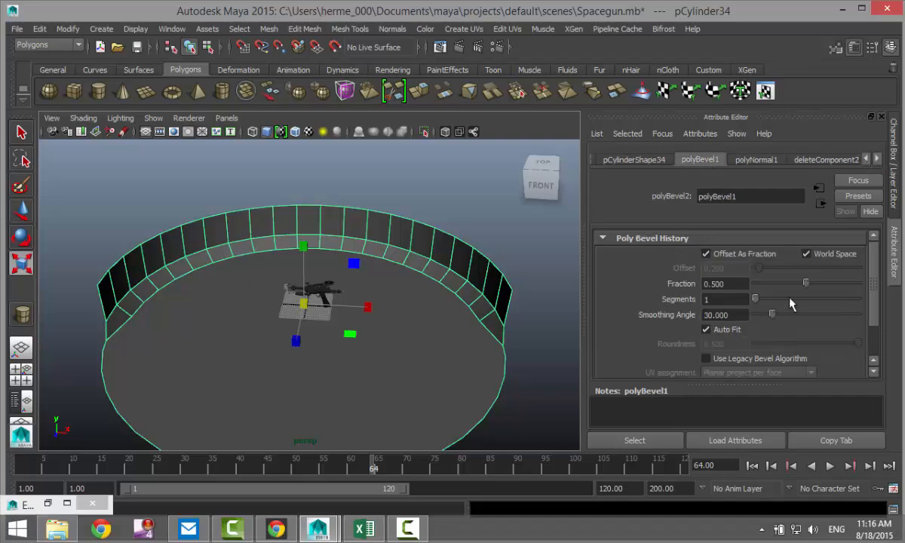
pyautogui.moveTo(805, 284); pyautogui.dragTo(856, 283)
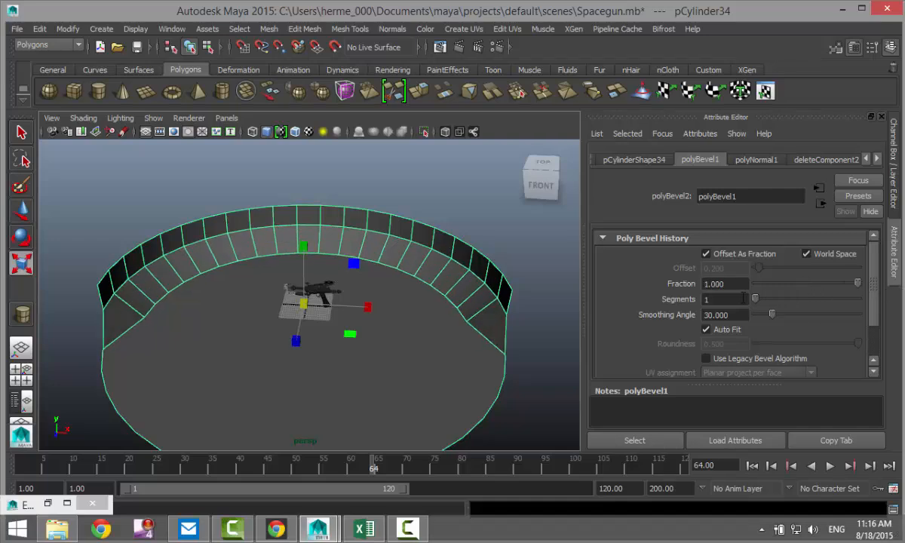
pyautogui.moveTo(755, 298); pyautogui.dragTo(848, 298)
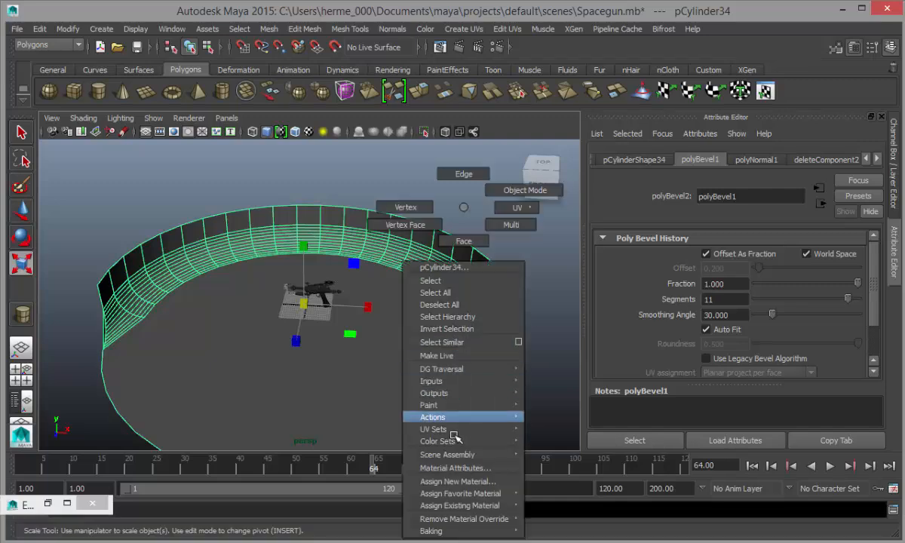
# Assign a new Lambert material to the pCylinder34 backdrop.
pyautogui.click(454, 481)
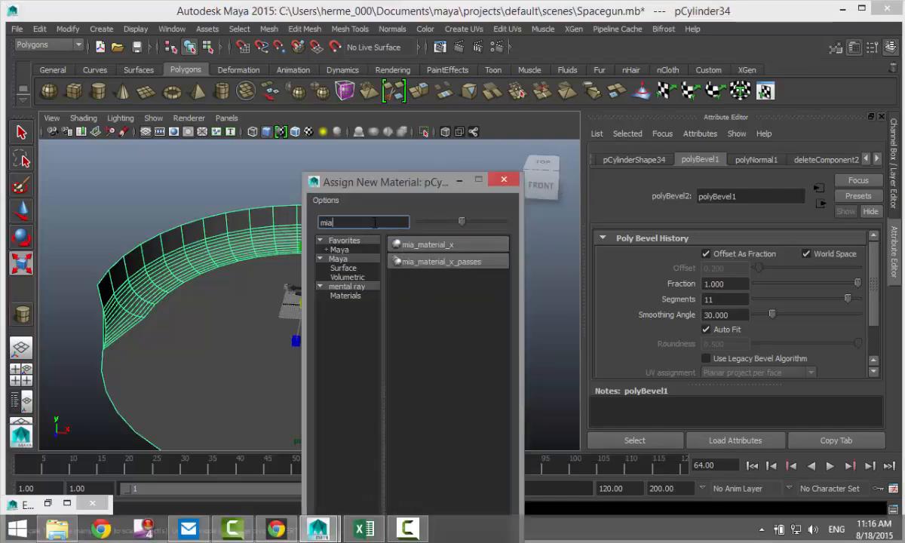
pyautogui.write('la')
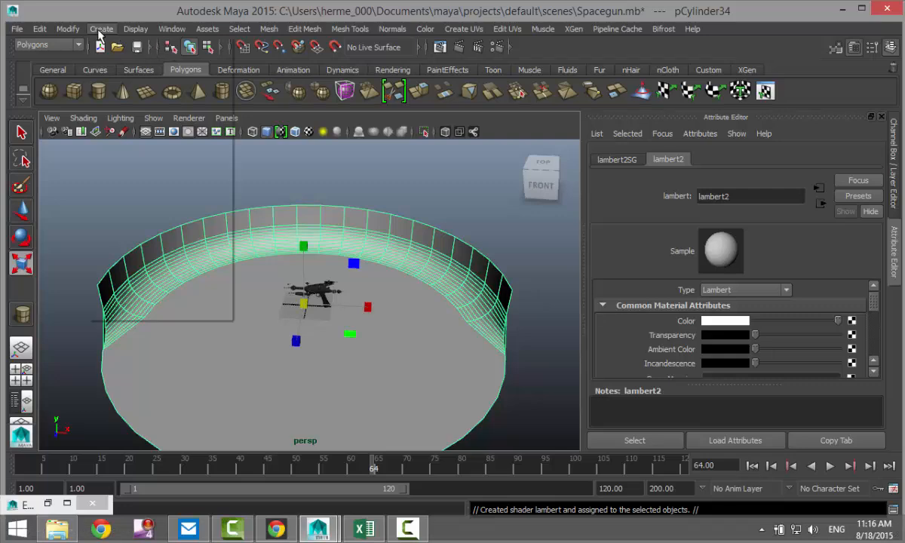
# Create area lights at intensity 0.1 and 0.3 and position them above the backdrop.
pyautogui.click(101, 29)
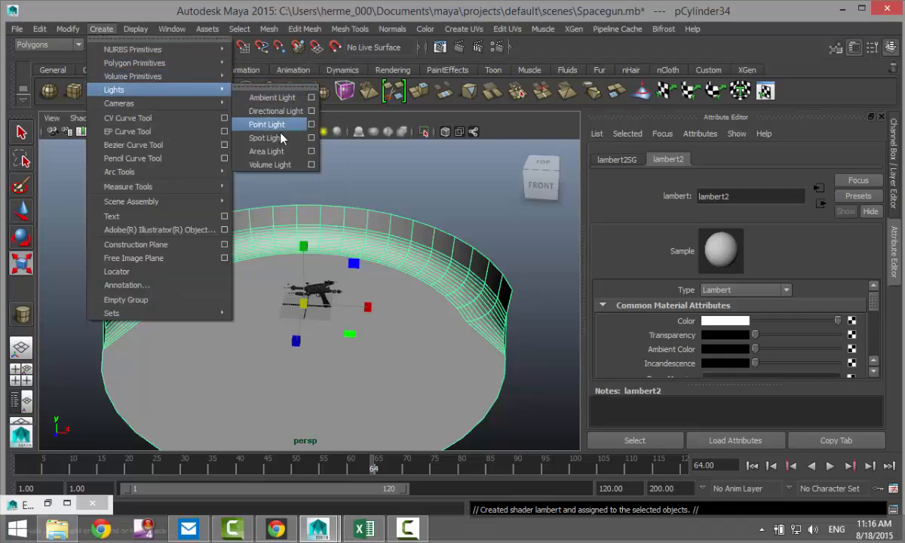
pyautogui.click(265, 151)
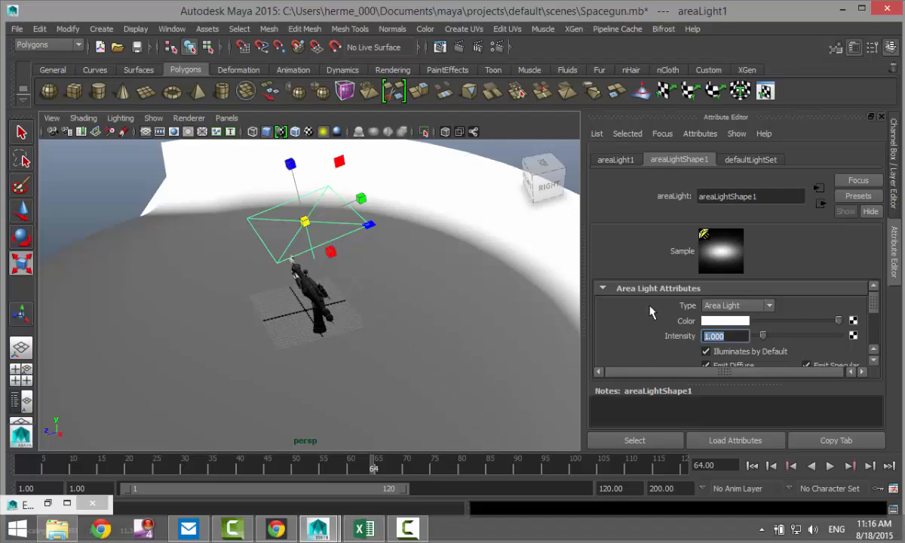
pyautogui.write('0.100')
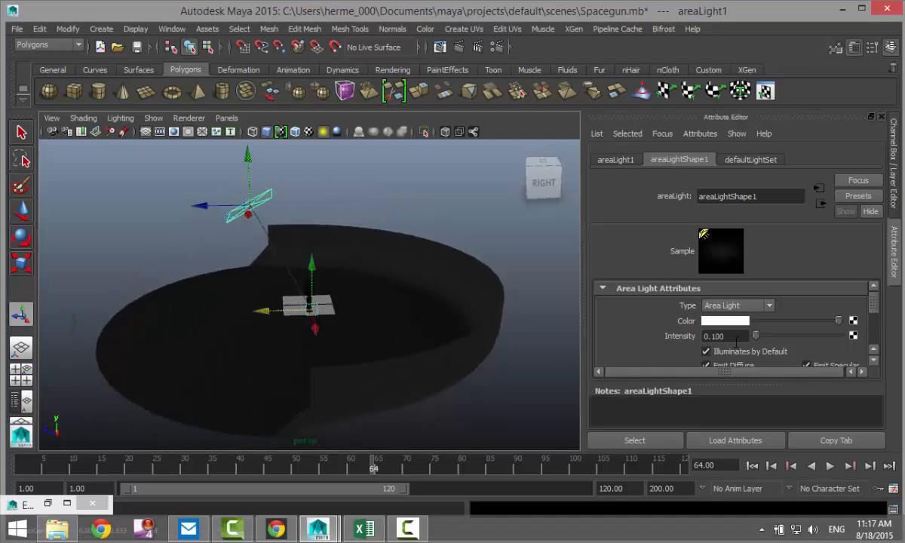
pyautogui.write('0.300')
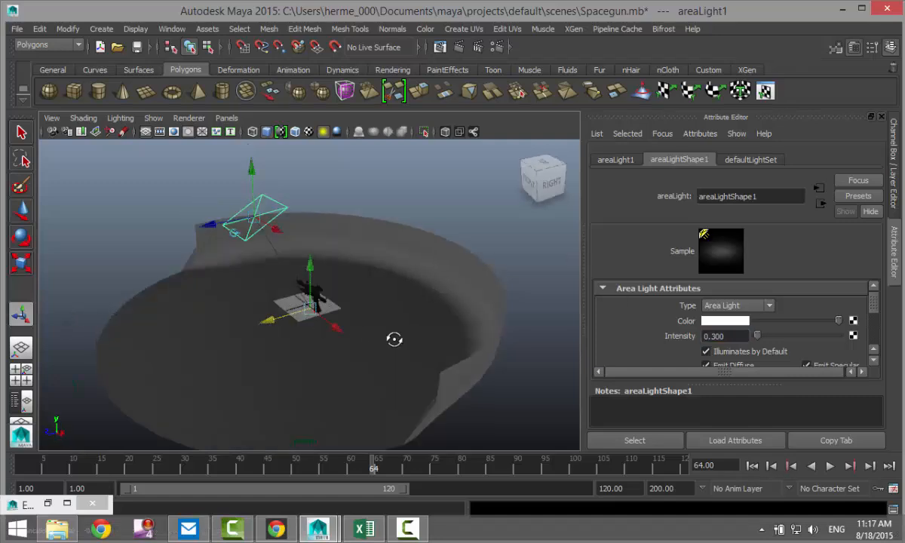
pyautogui.moveTo(395, 340); pyautogui.dragTo(473, 344)
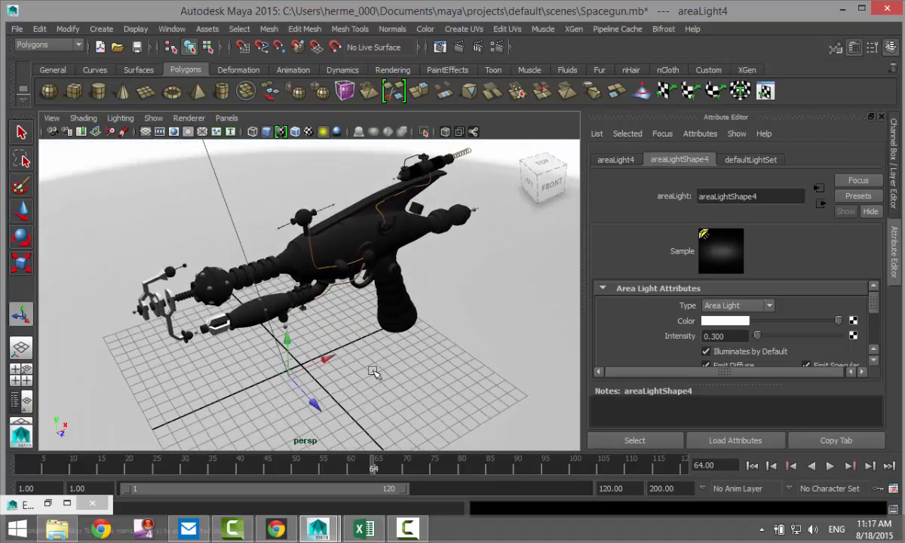
pyautogui.moveTo(374, 371); pyautogui.dragTo(380, 399)
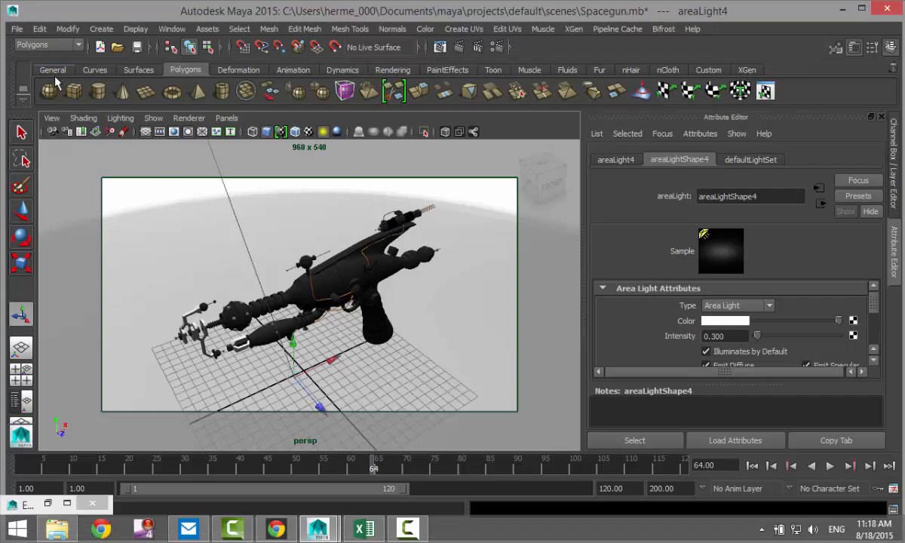
# Create a persp camera bookmark named 'new' in the Bookmark Editor.
pyautogui.click(52, 117)
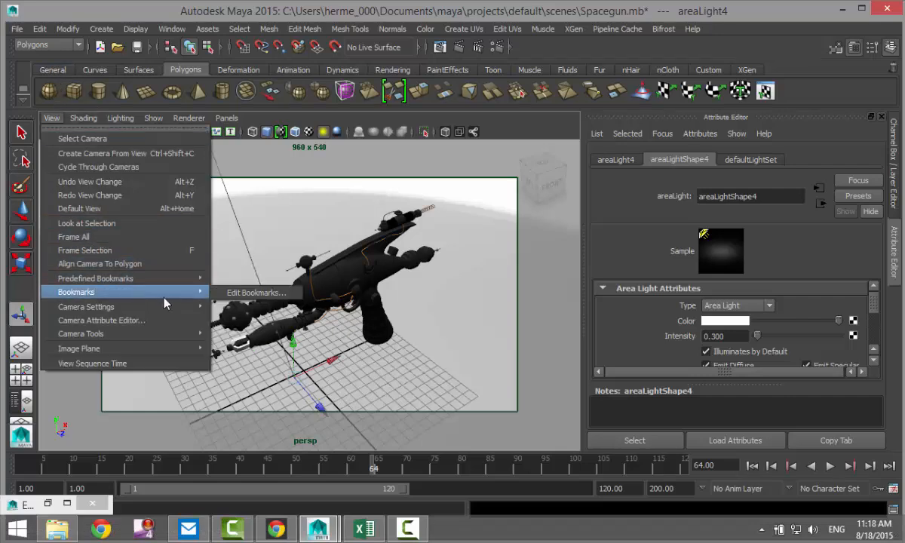
pyautogui.click(256, 292)
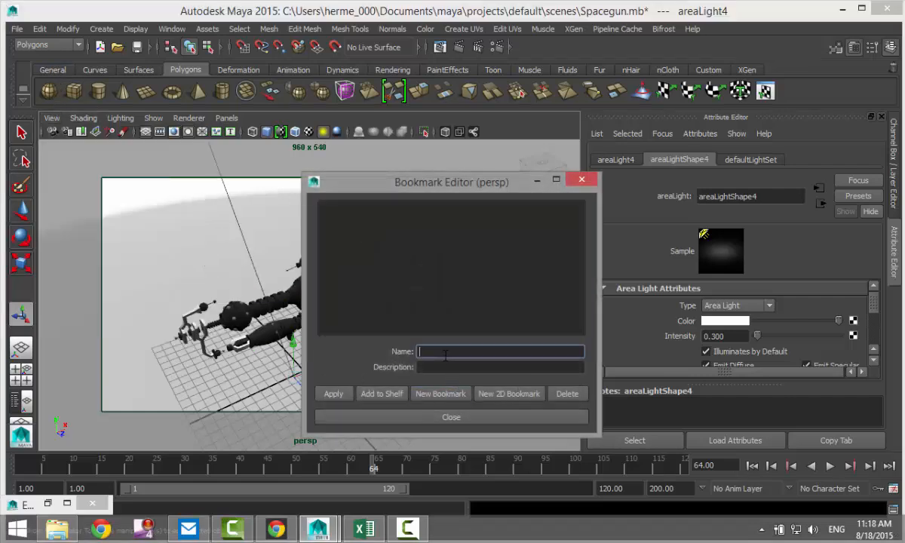
pyautogui.write('new')
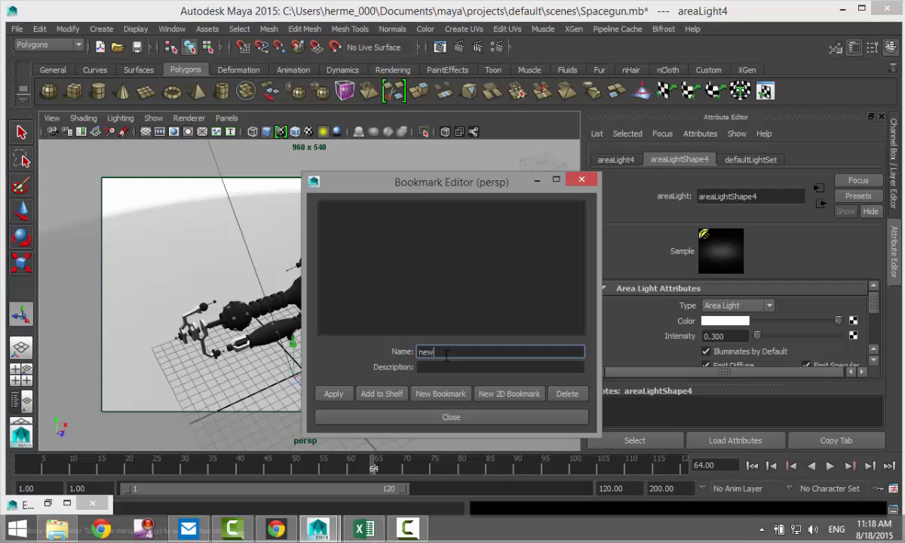
pyautogui.moveTo(376, 430)
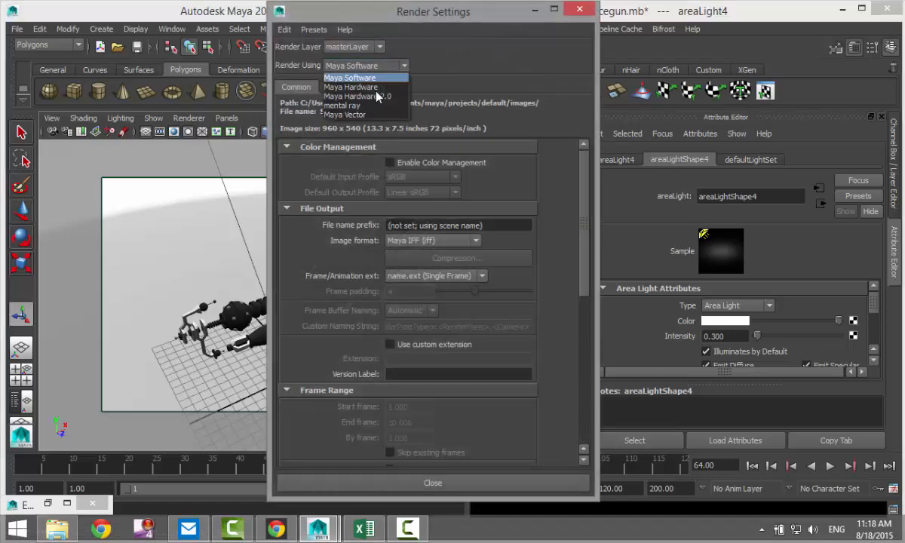
# Switch the renderer to mental ray and raise the Quality sampling to 1.50.
pyautogui.click(343, 105)
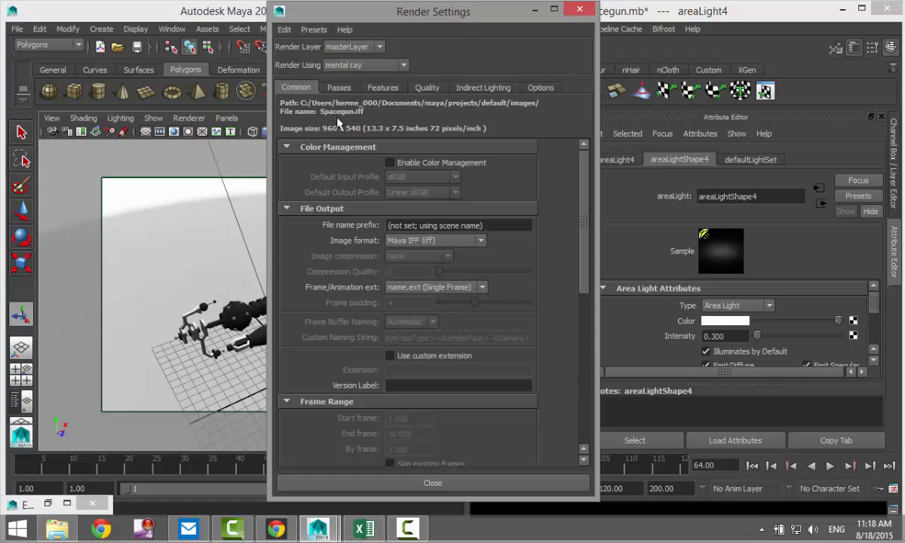
pyautogui.scroll(-3)
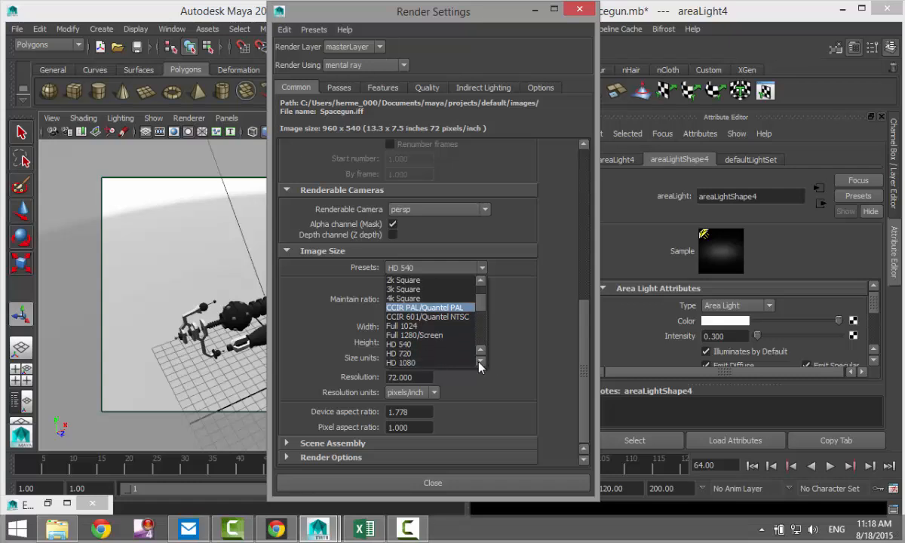
pyautogui.click(428, 362)
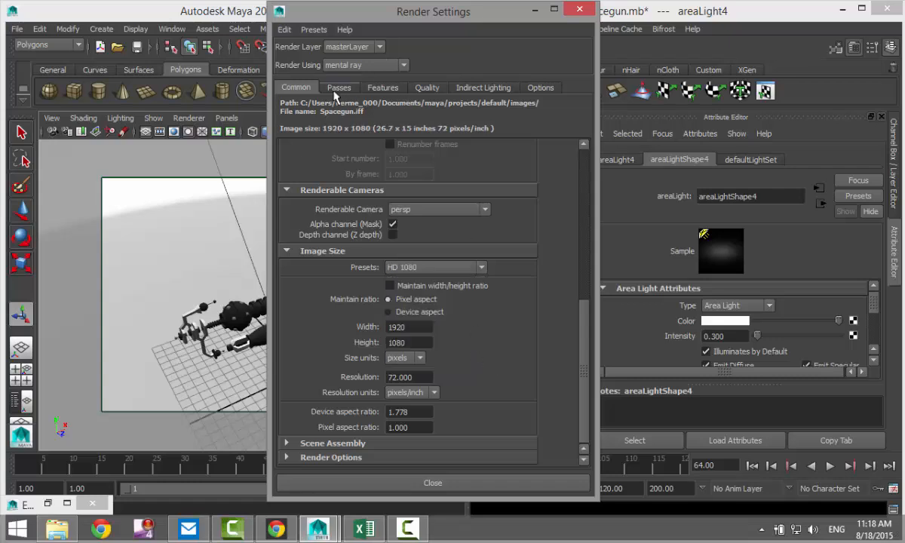
pyautogui.click(426, 86)
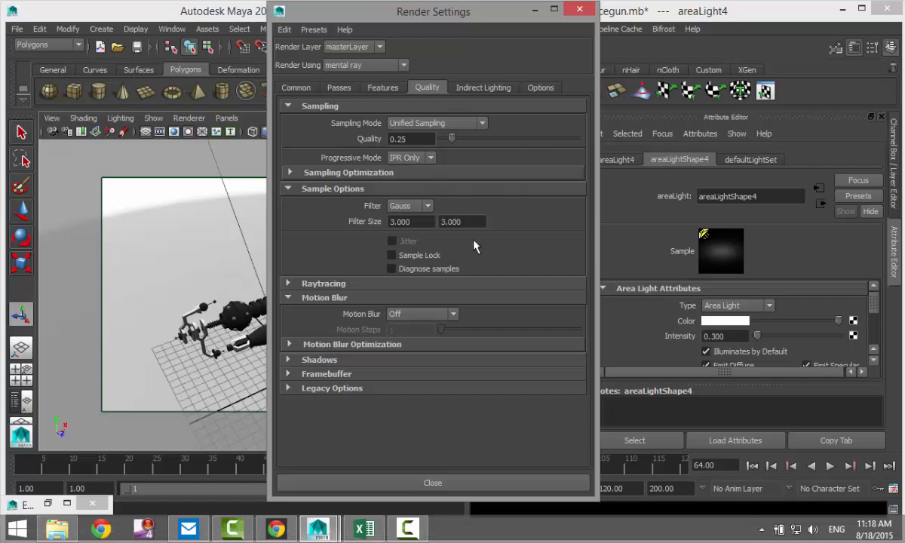
pyautogui.moveTo(451, 138); pyautogui.dragTo(542, 139)
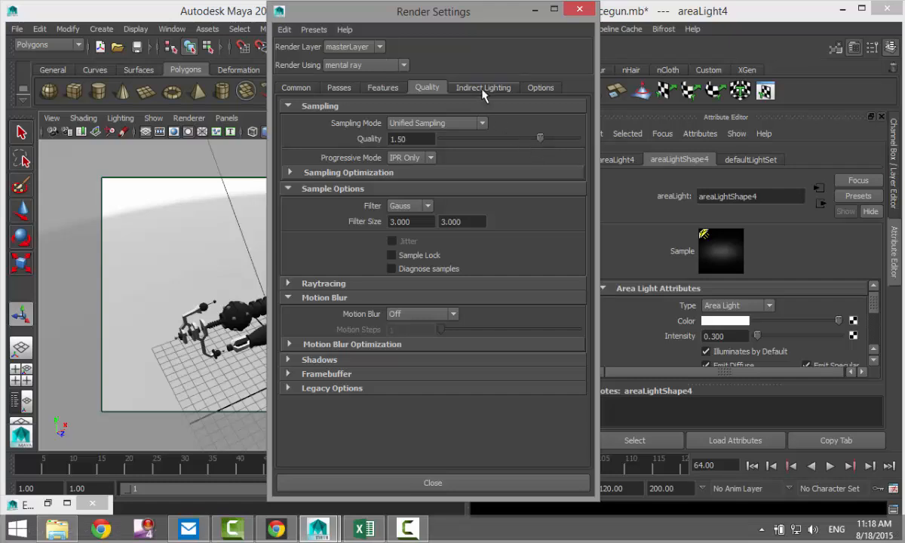
# Enable Global Illumination and Caustics and create an Image Based Lighting node.
pyautogui.click(483, 86)
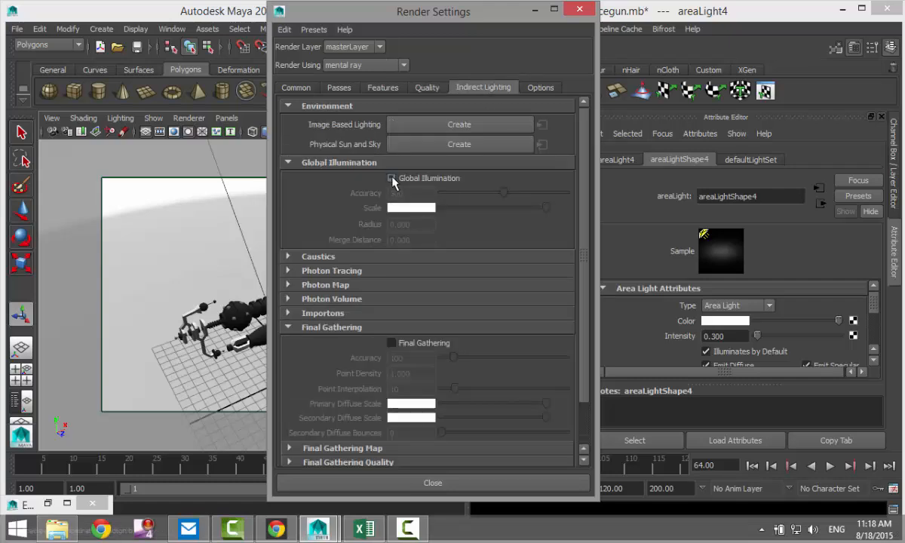
pyautogui.click(391, 178)
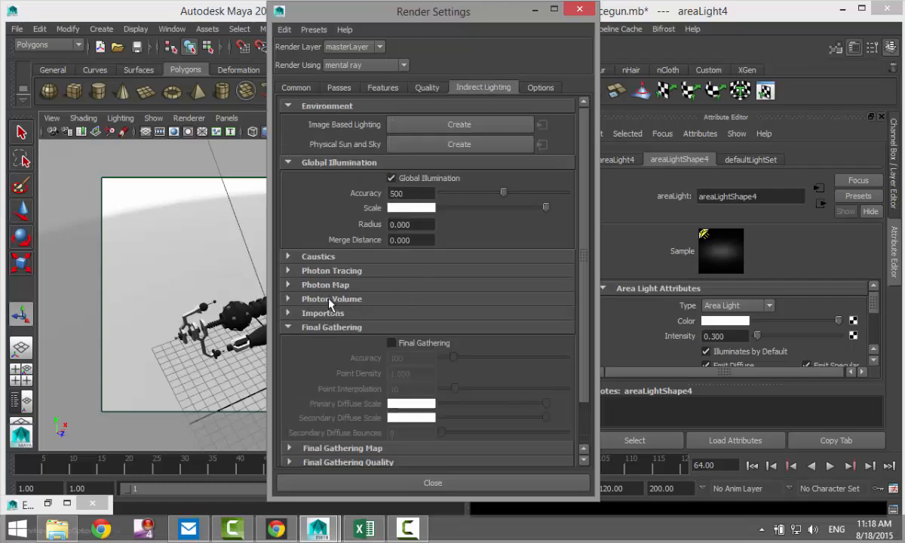
pyautogui.click(290, 256)
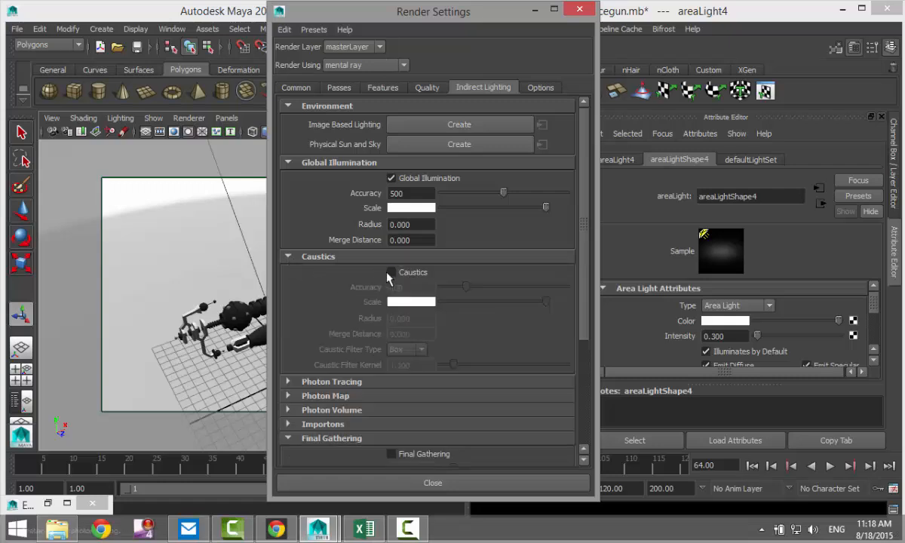
pyautogui.click(392, 271)
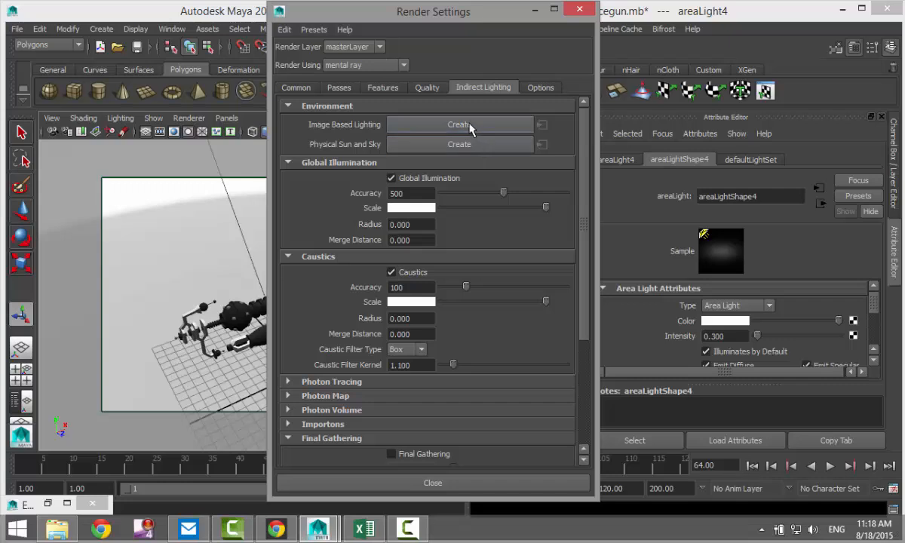
pyautogui.click(459, 123)
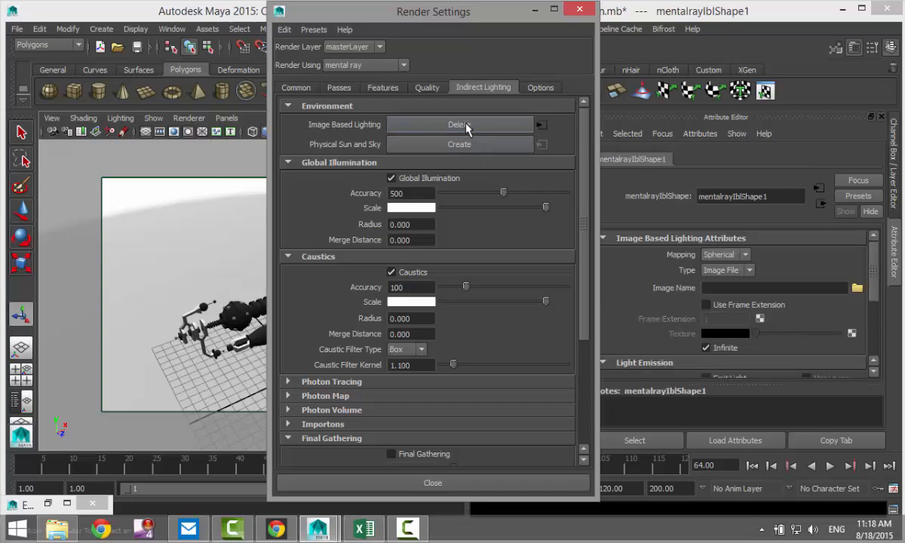
pyautogui.scroll(-3)
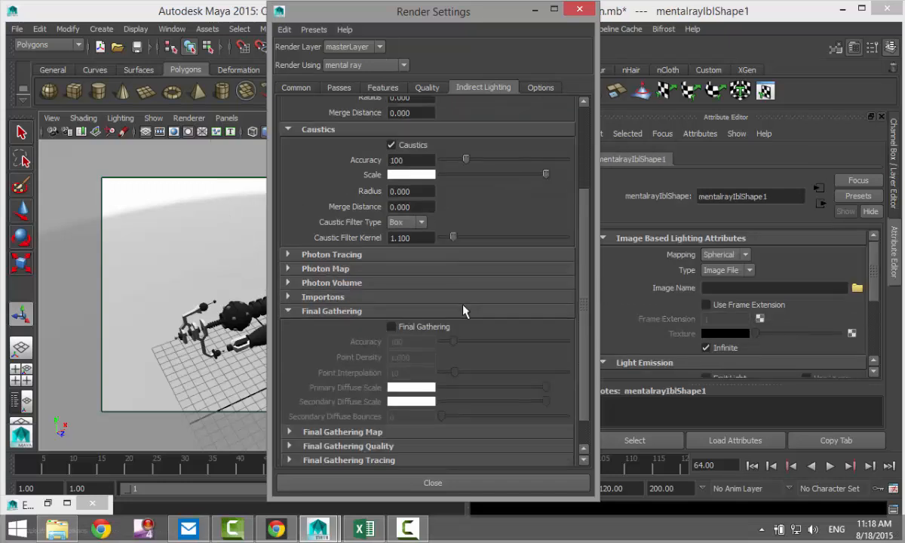
pyautogui.scroll(-3)
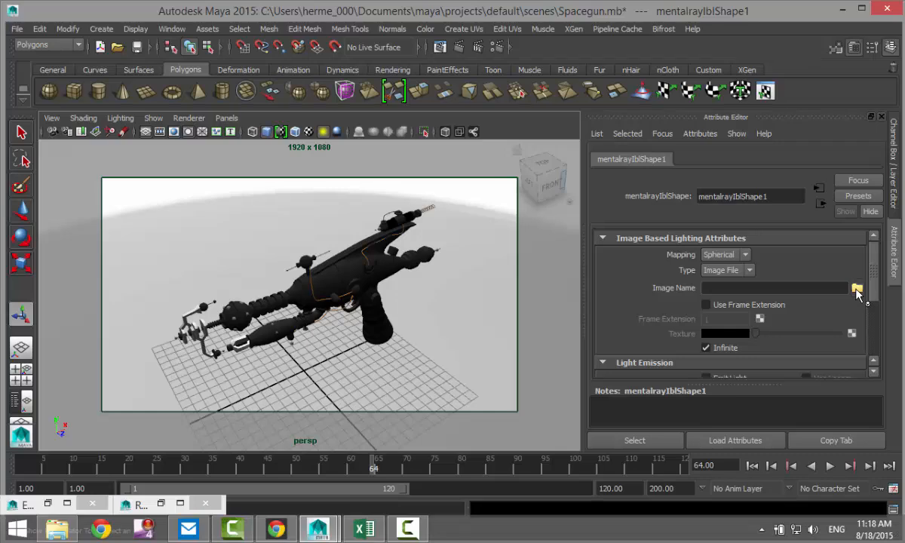
# Load Sky 8.hdr from Documents > maya > HDRI as the IBL image.
pyautogui.click(866, 289)
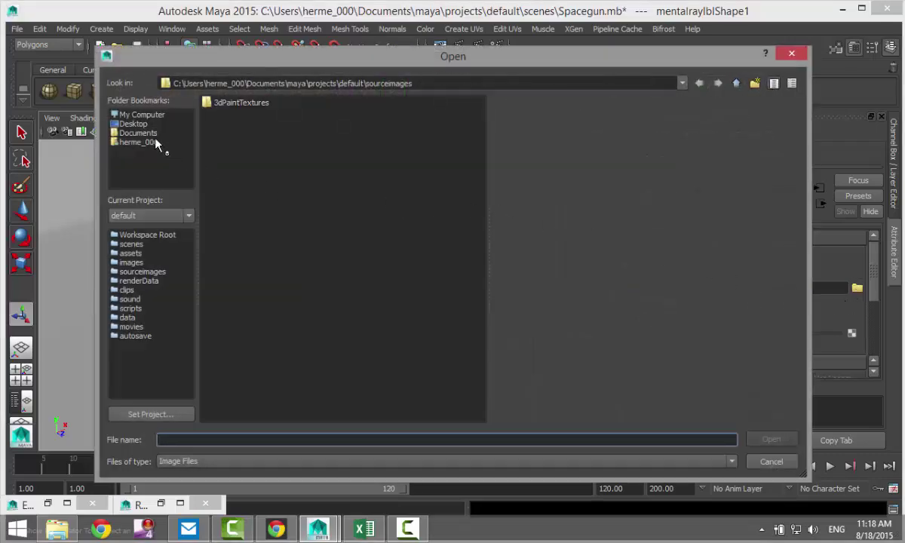
pyautogui.click(134, 123)
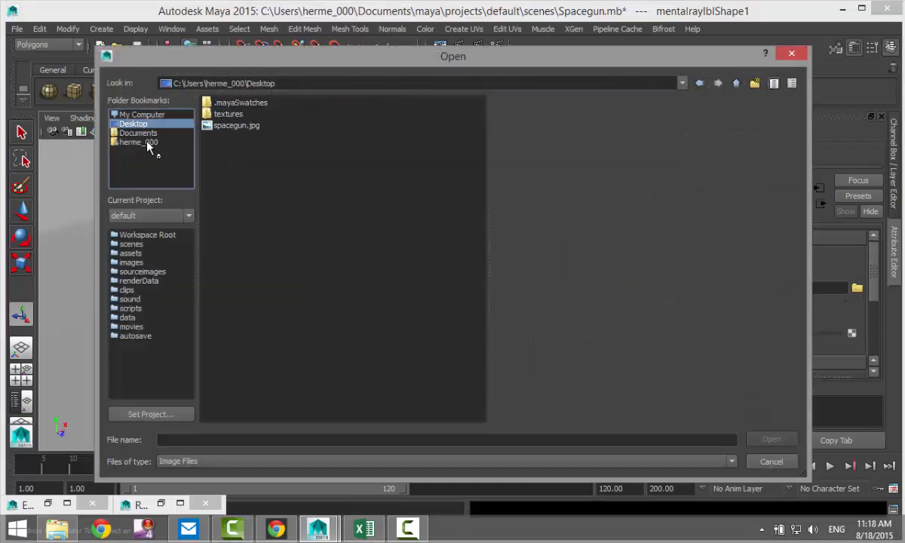
pyautogui.click(138, 133)
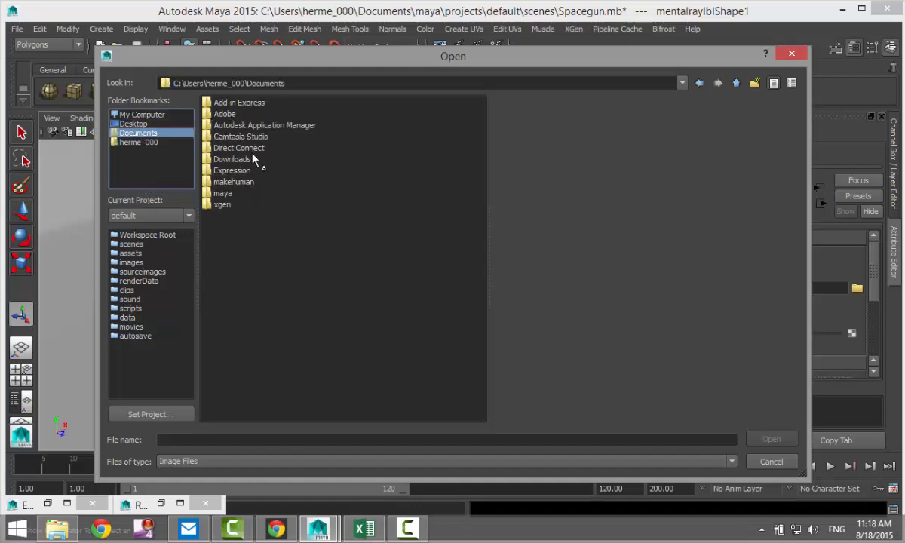
pyautogui.doubleClick(223, 193)
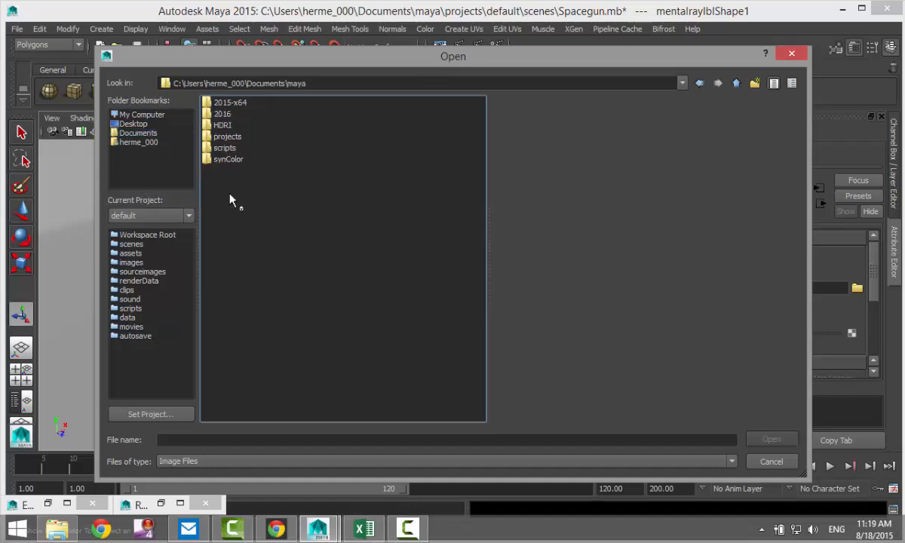
pyautogui.doubleClick(223, 124)
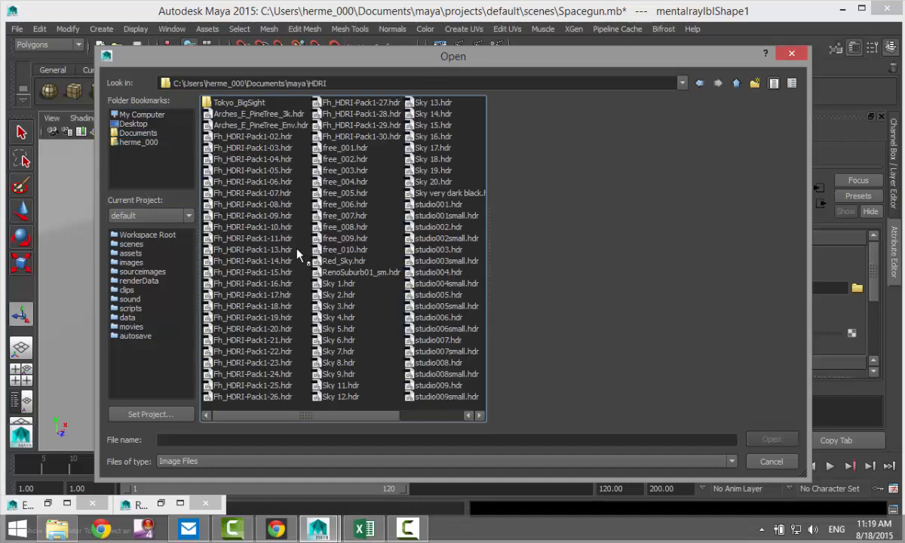
pyautogui.click(359, 362)
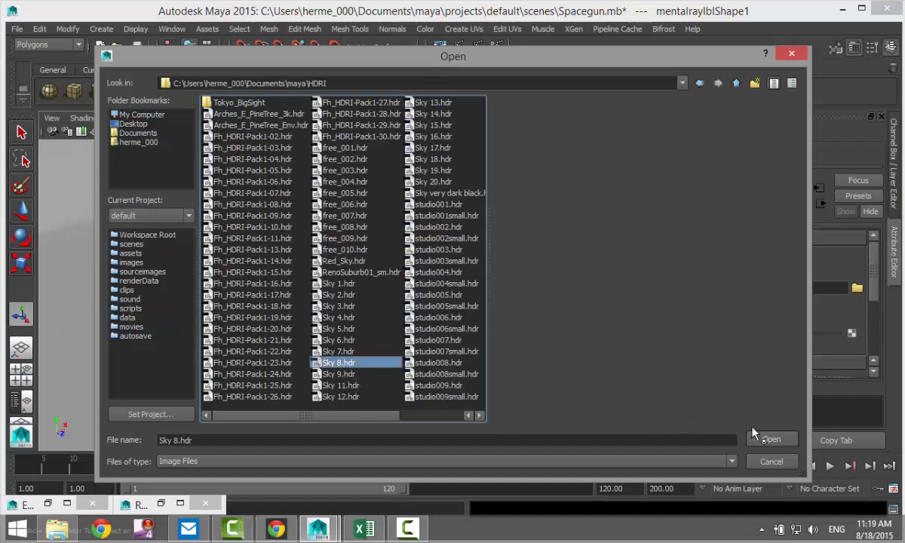
pyautogui.click(772, 438)
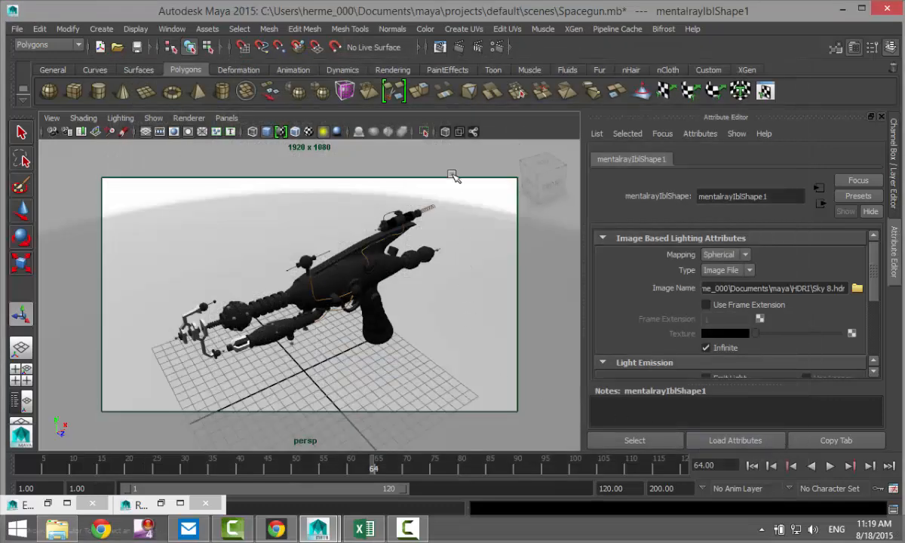
pyautogui.moveTo(461, 47)
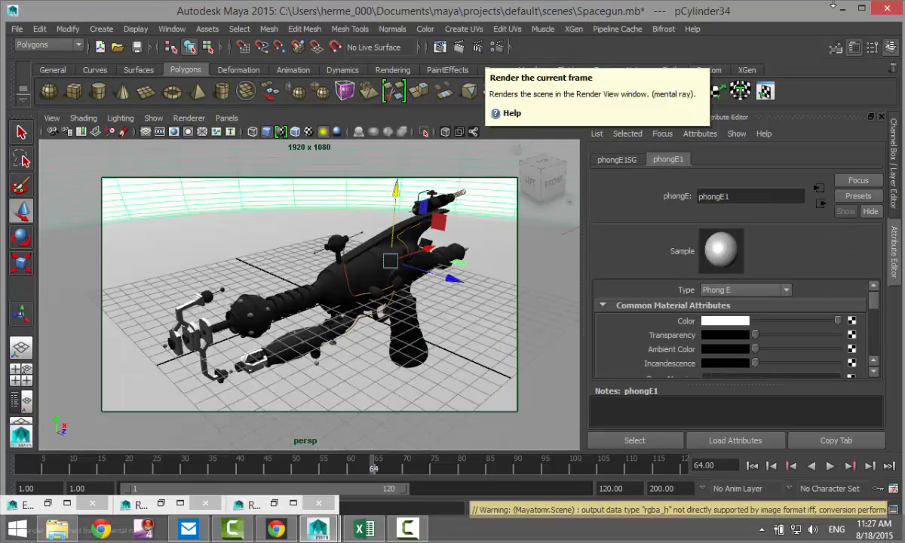
pyautogui.moveTo(380, 223)
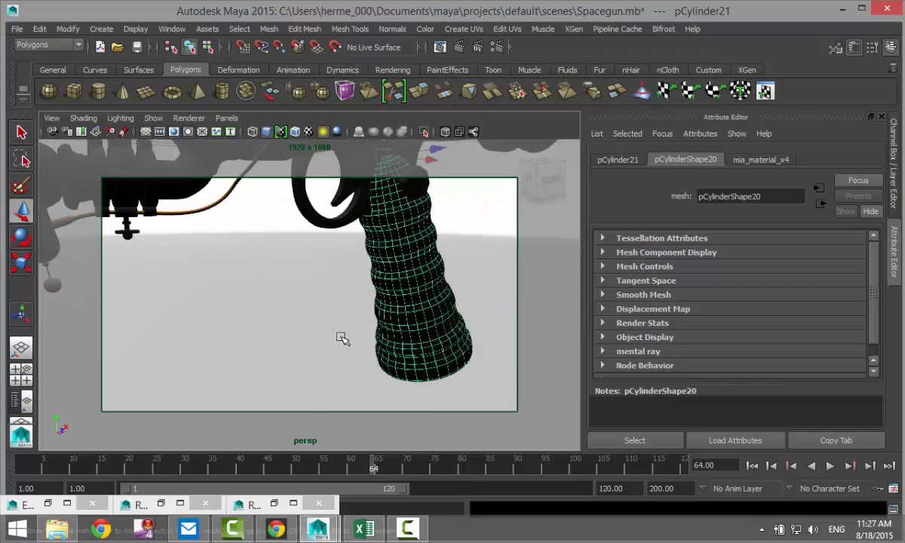
# Select the ribbed handle and assign it a new Blinn material.
pyautogui.rightClick(340, 338)
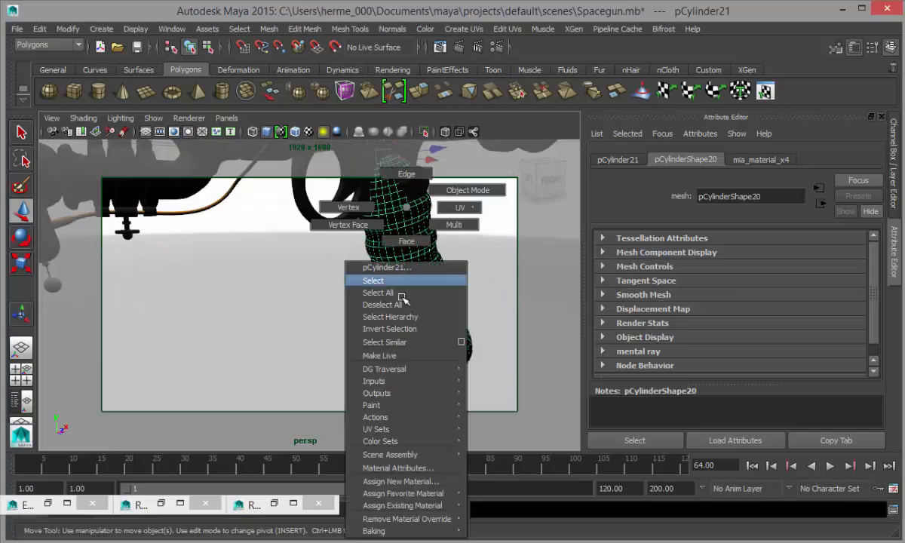
pyautogui.click(401, 481)
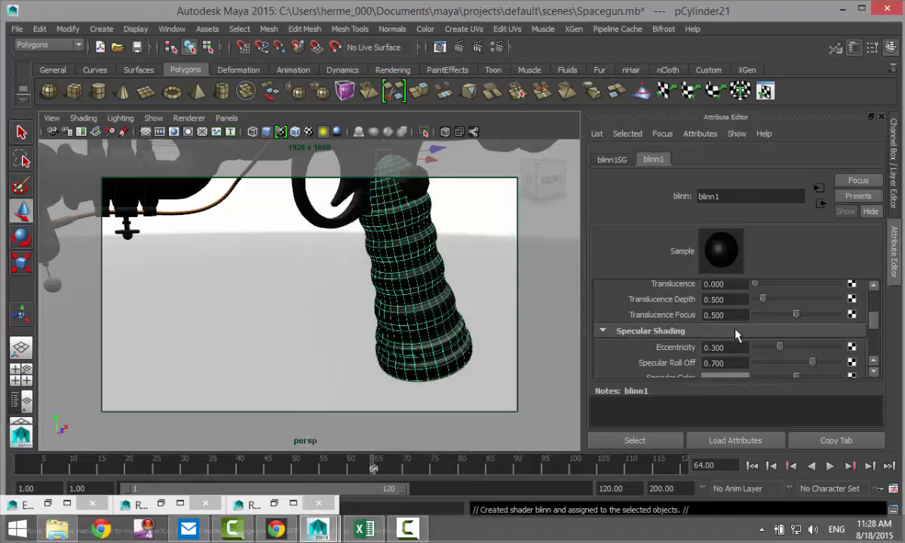
pyautogui.scroll(-3)
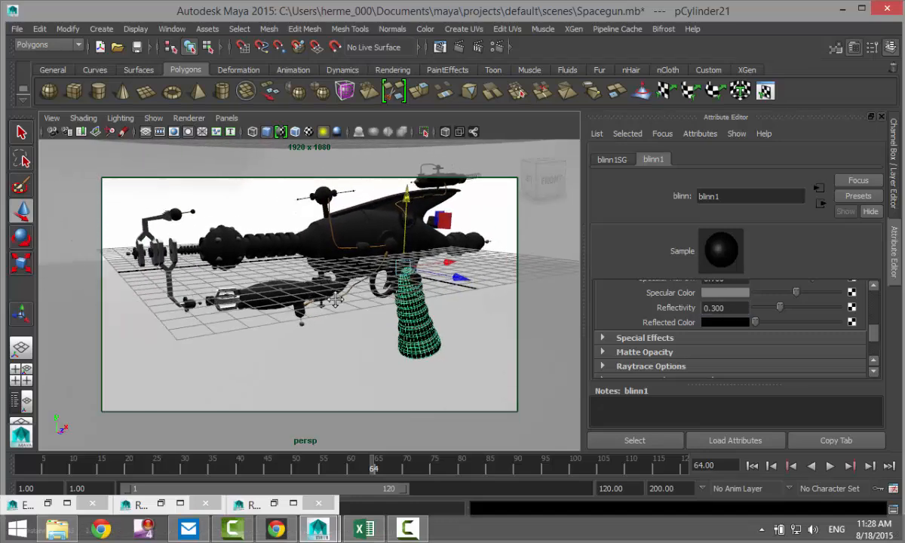
# Frame the gun in the perspective view and render the current frame with mental ray.
pyautogui.moveTo(335, 300); pyautogui.dragTo(332, 353)
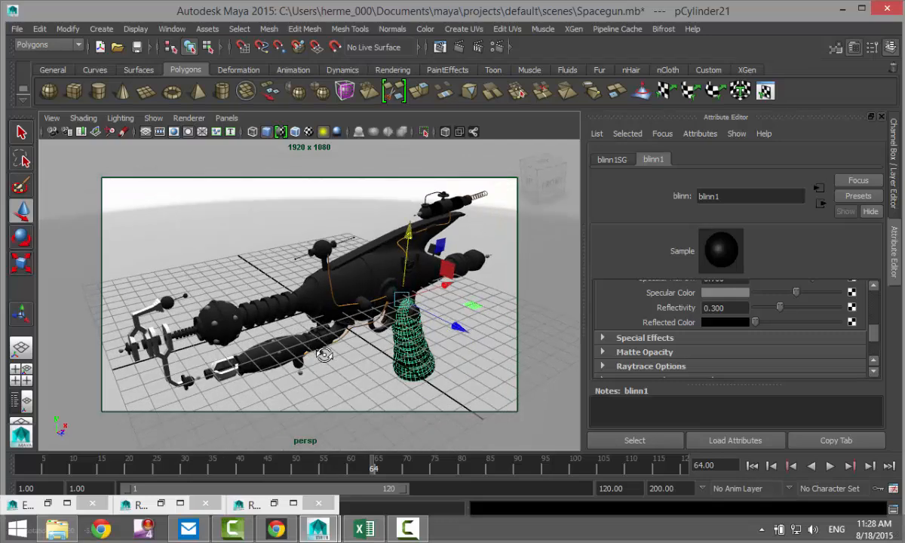
pyautogui.moveTo(324, 354); pyautogui.dragTo(329, 355)
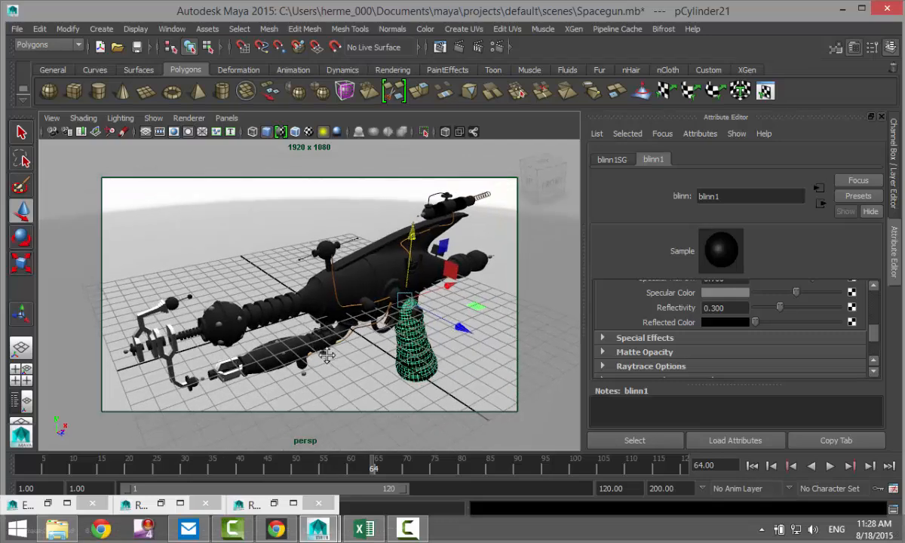
pyautogui.moveTo(343, 383)
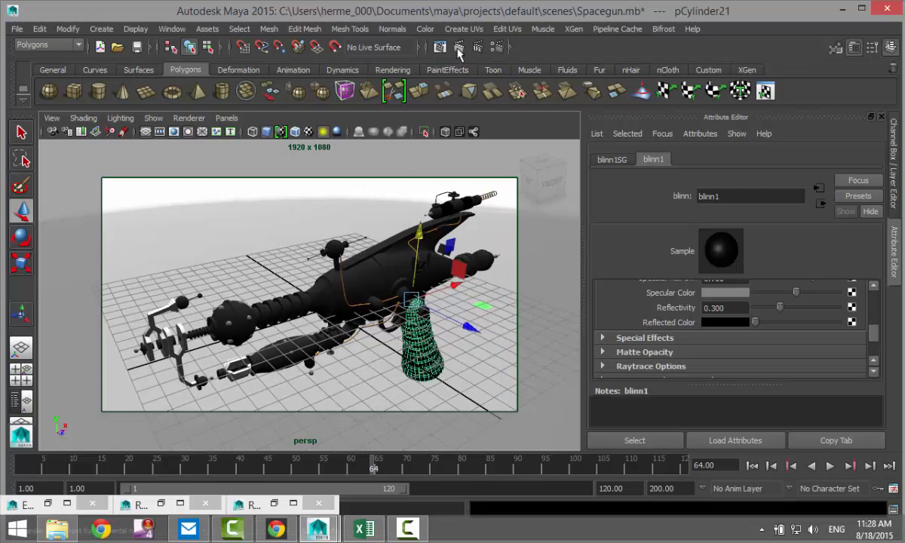
pyautogui.moveTo(459, 47)
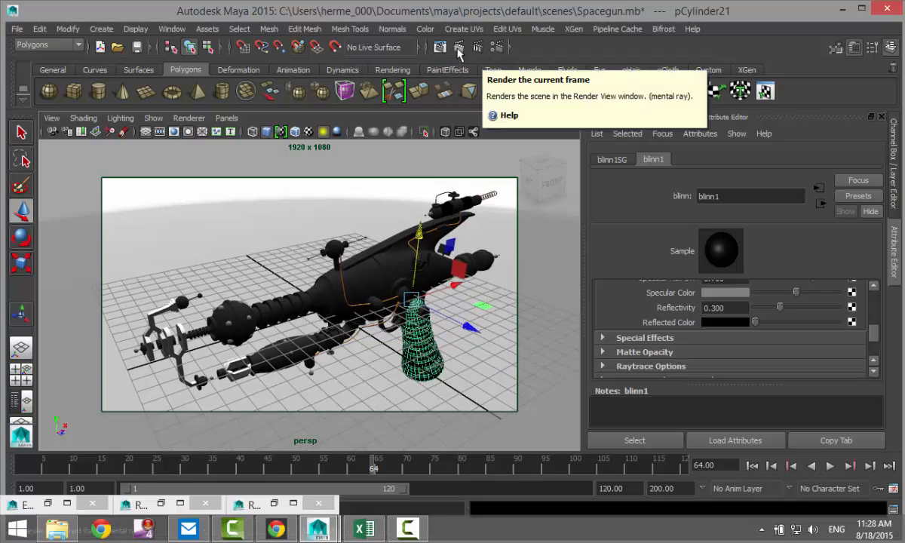
pyautogui.click(455, 47)
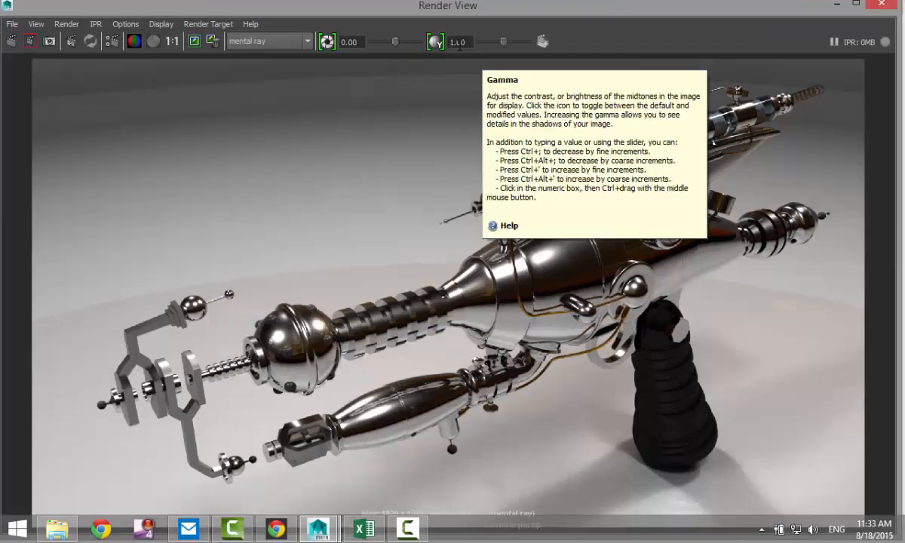